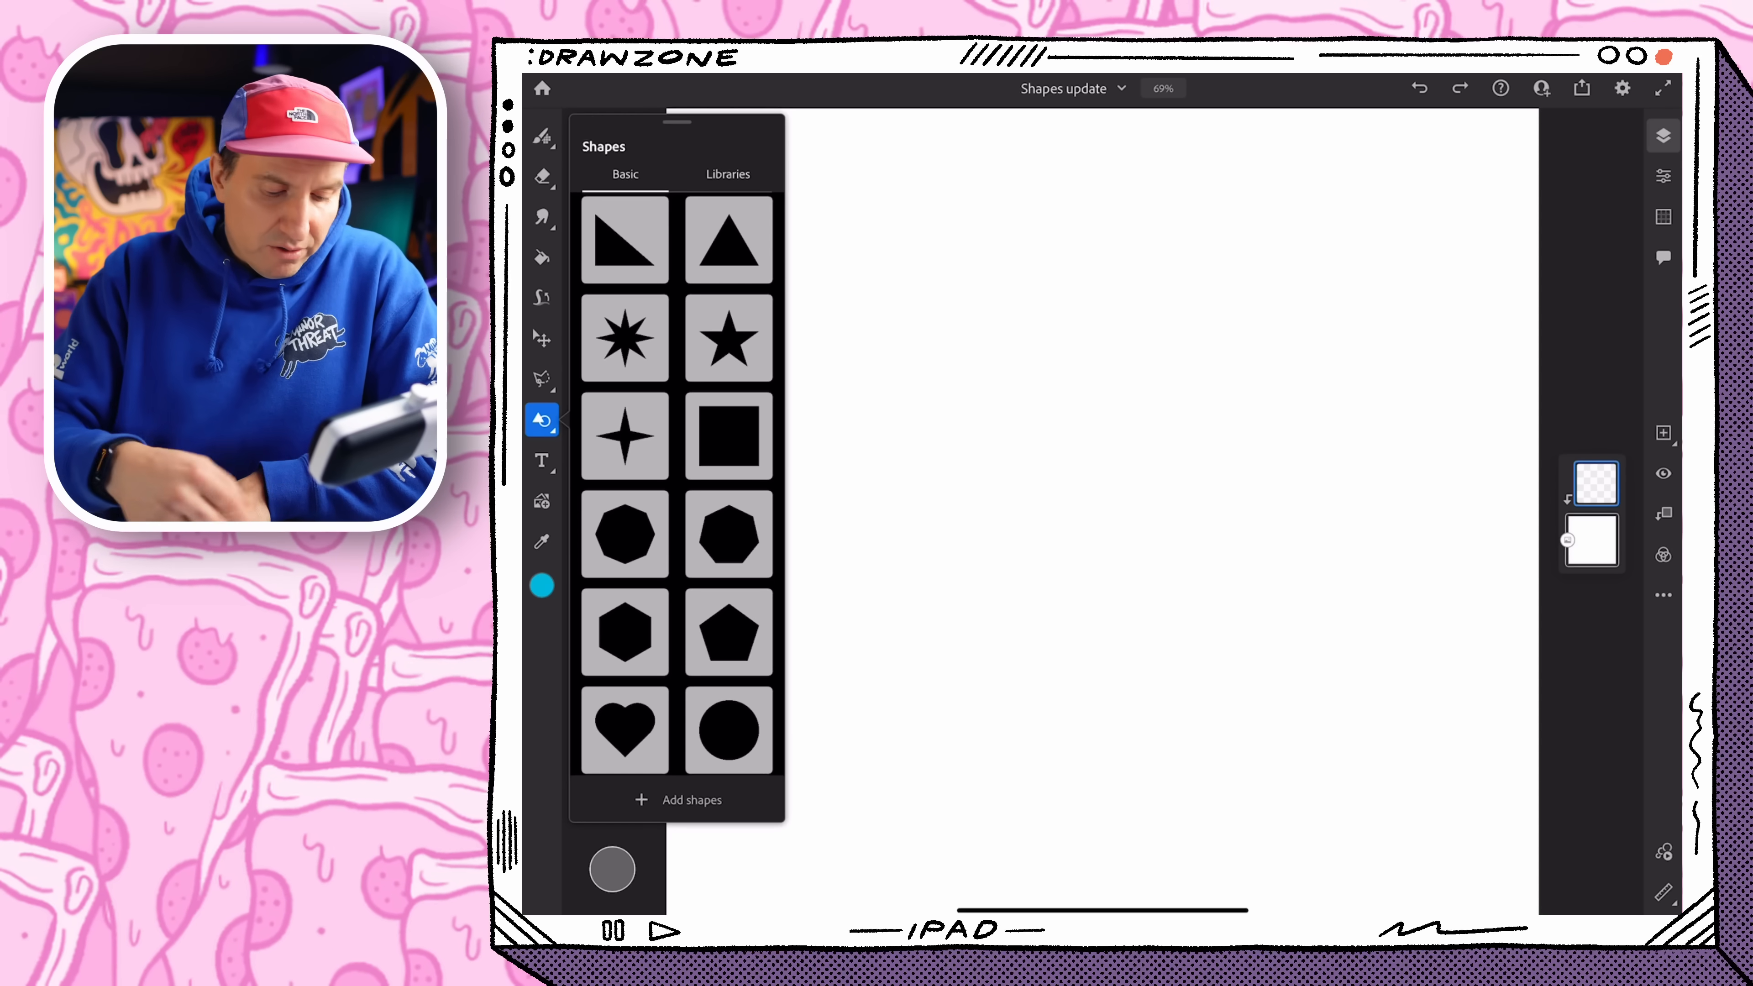
Place a blue eight-pointed star from the Shapes panel on the canvas and confirm it
click(625, 339)
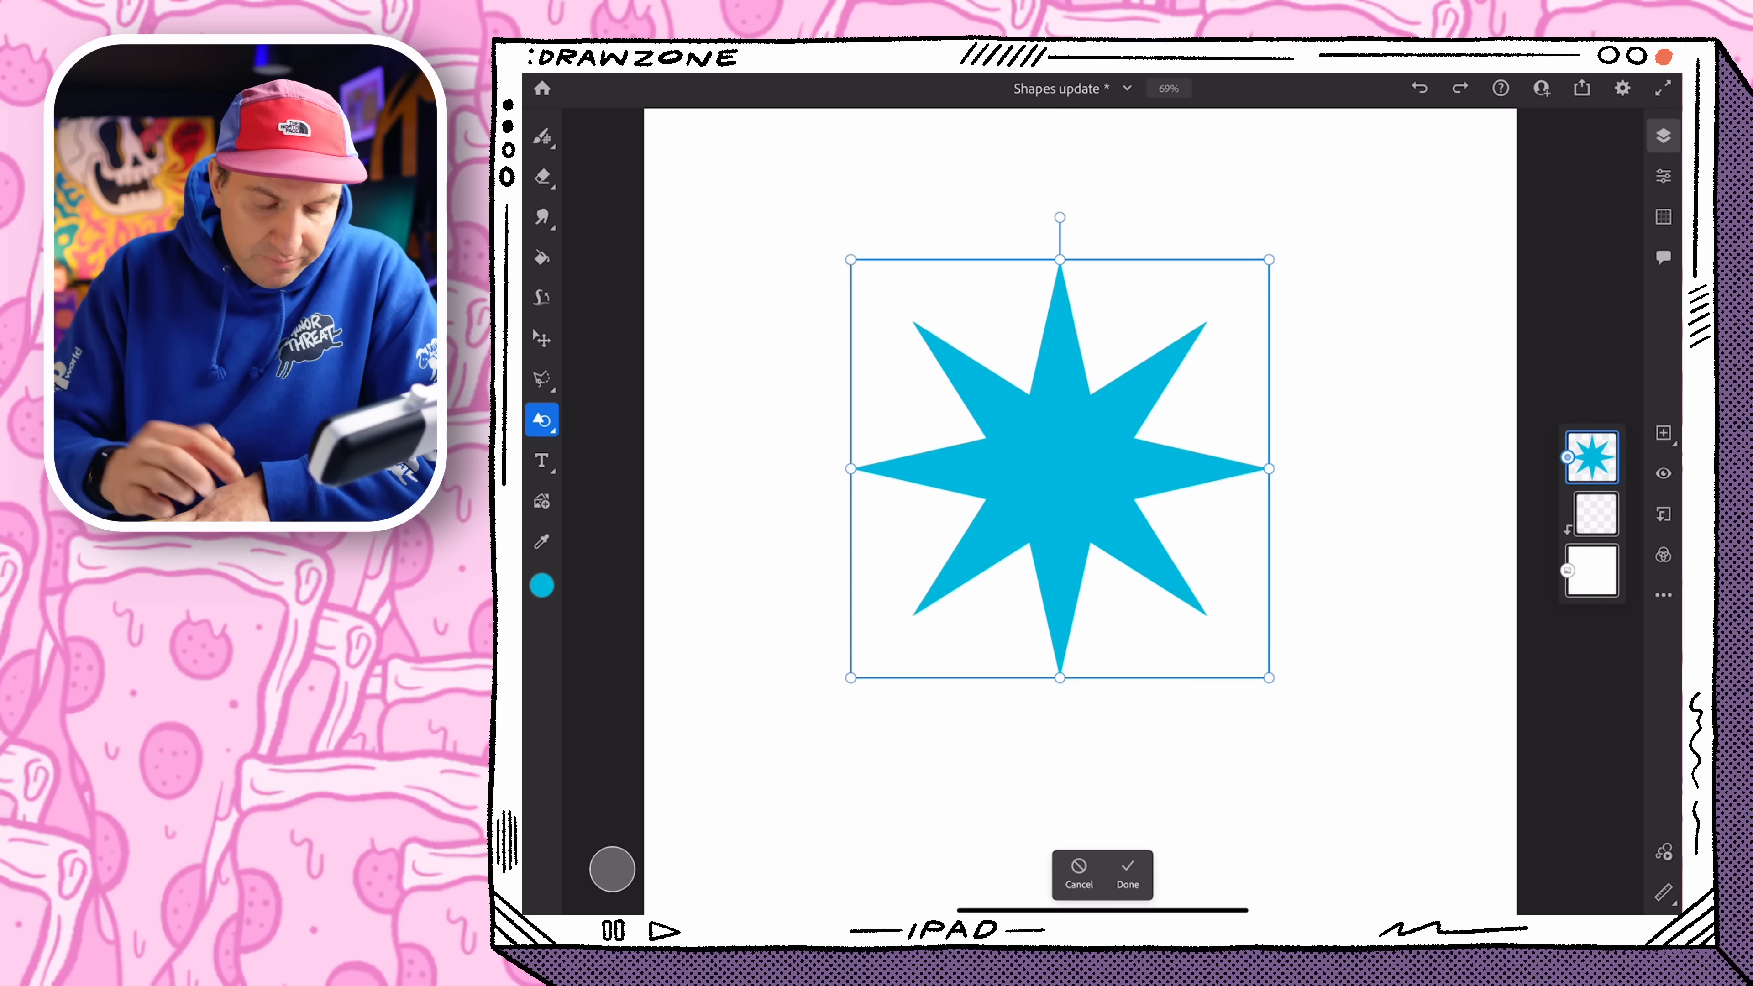
click(1126, 876)
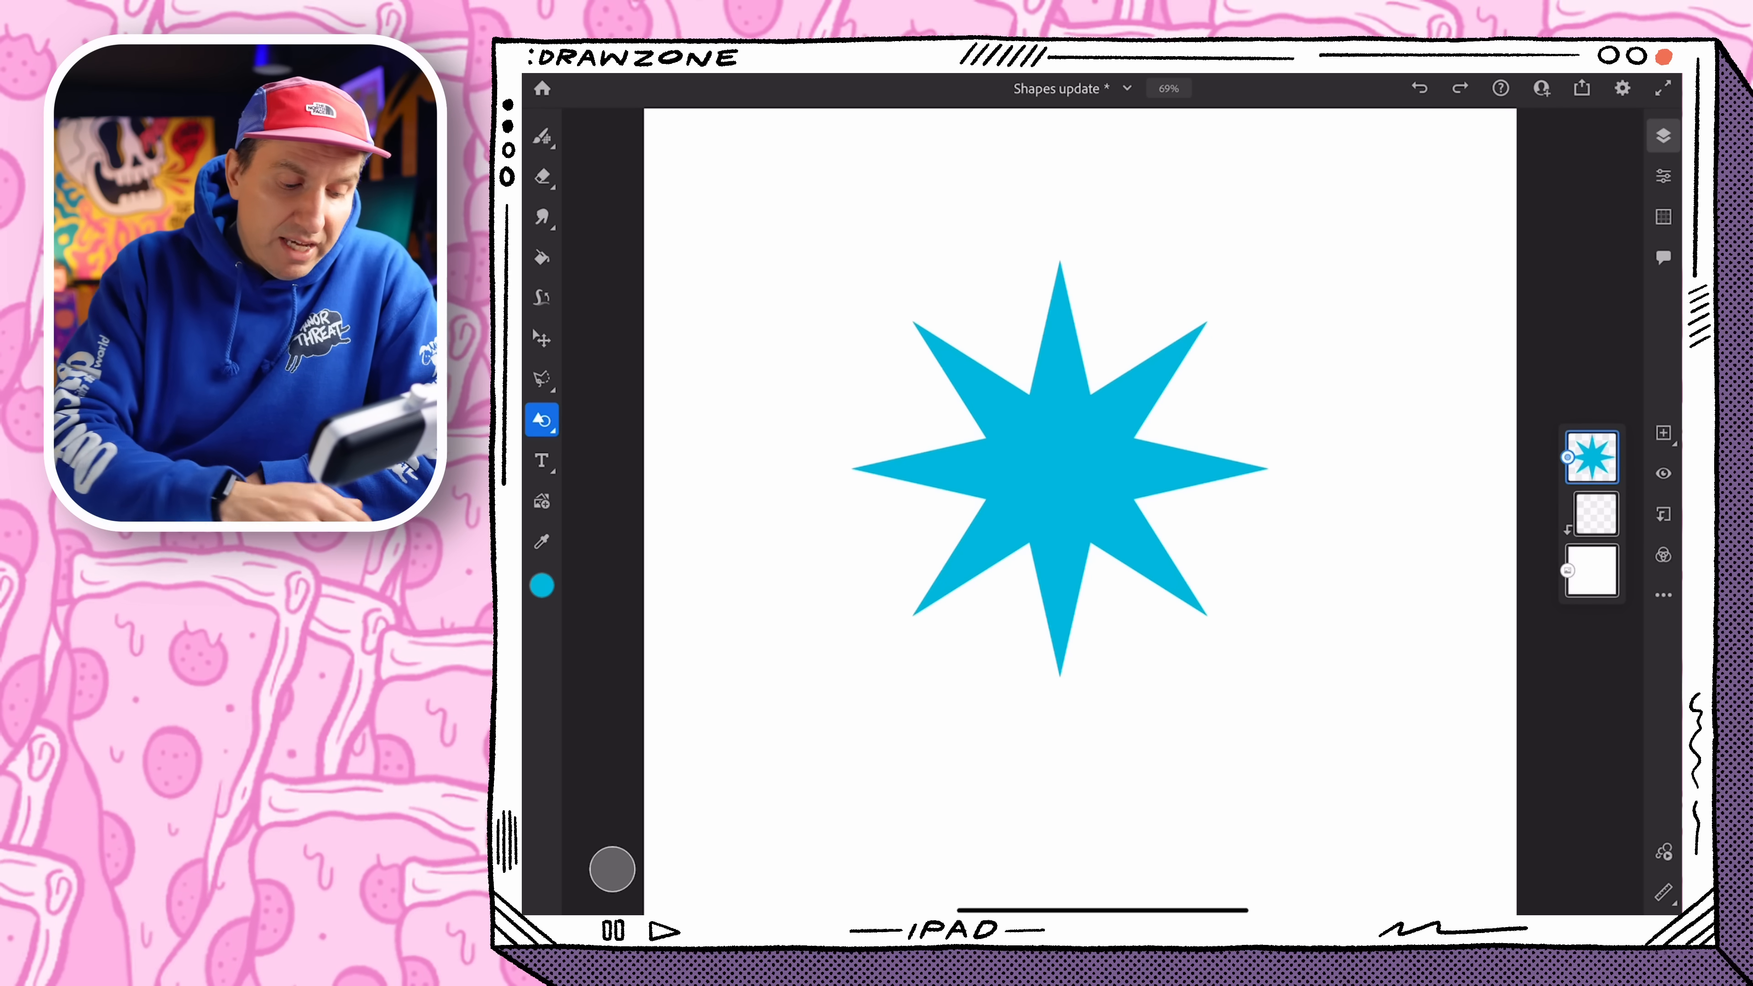
Add a square, shrink it and the star, then delete both shape layers via Layer actions
click(542, 420)
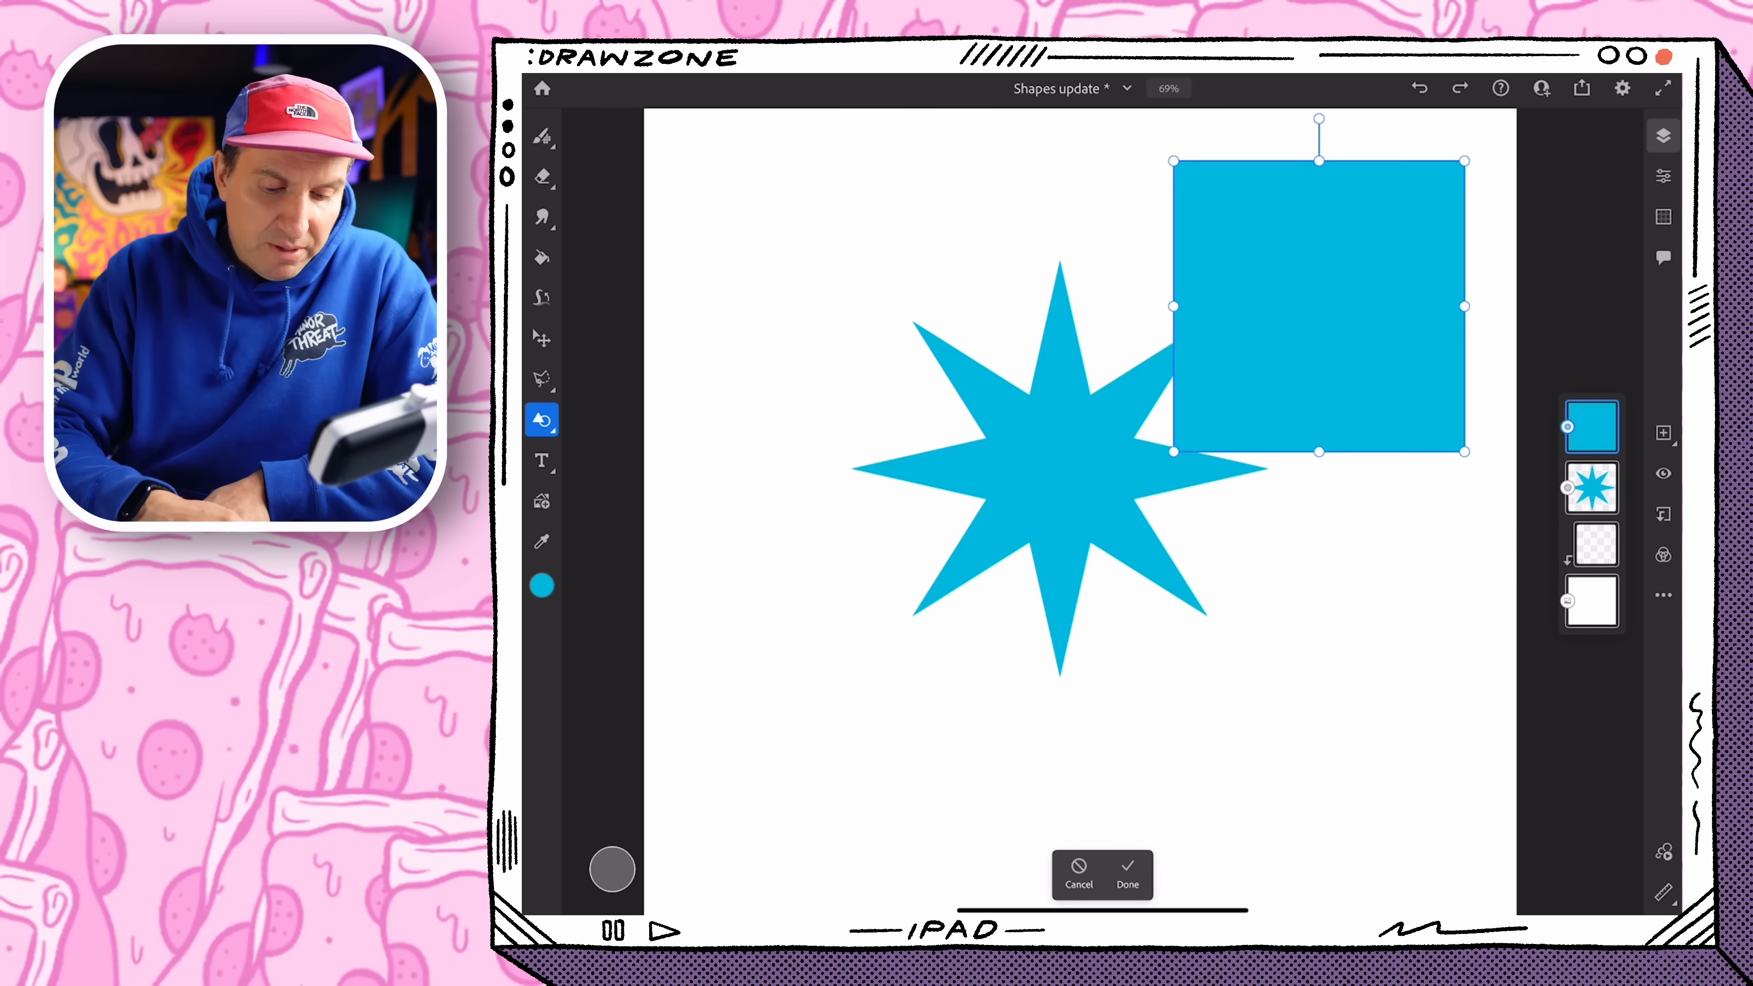
drag(1319, 308, 1370, 737)
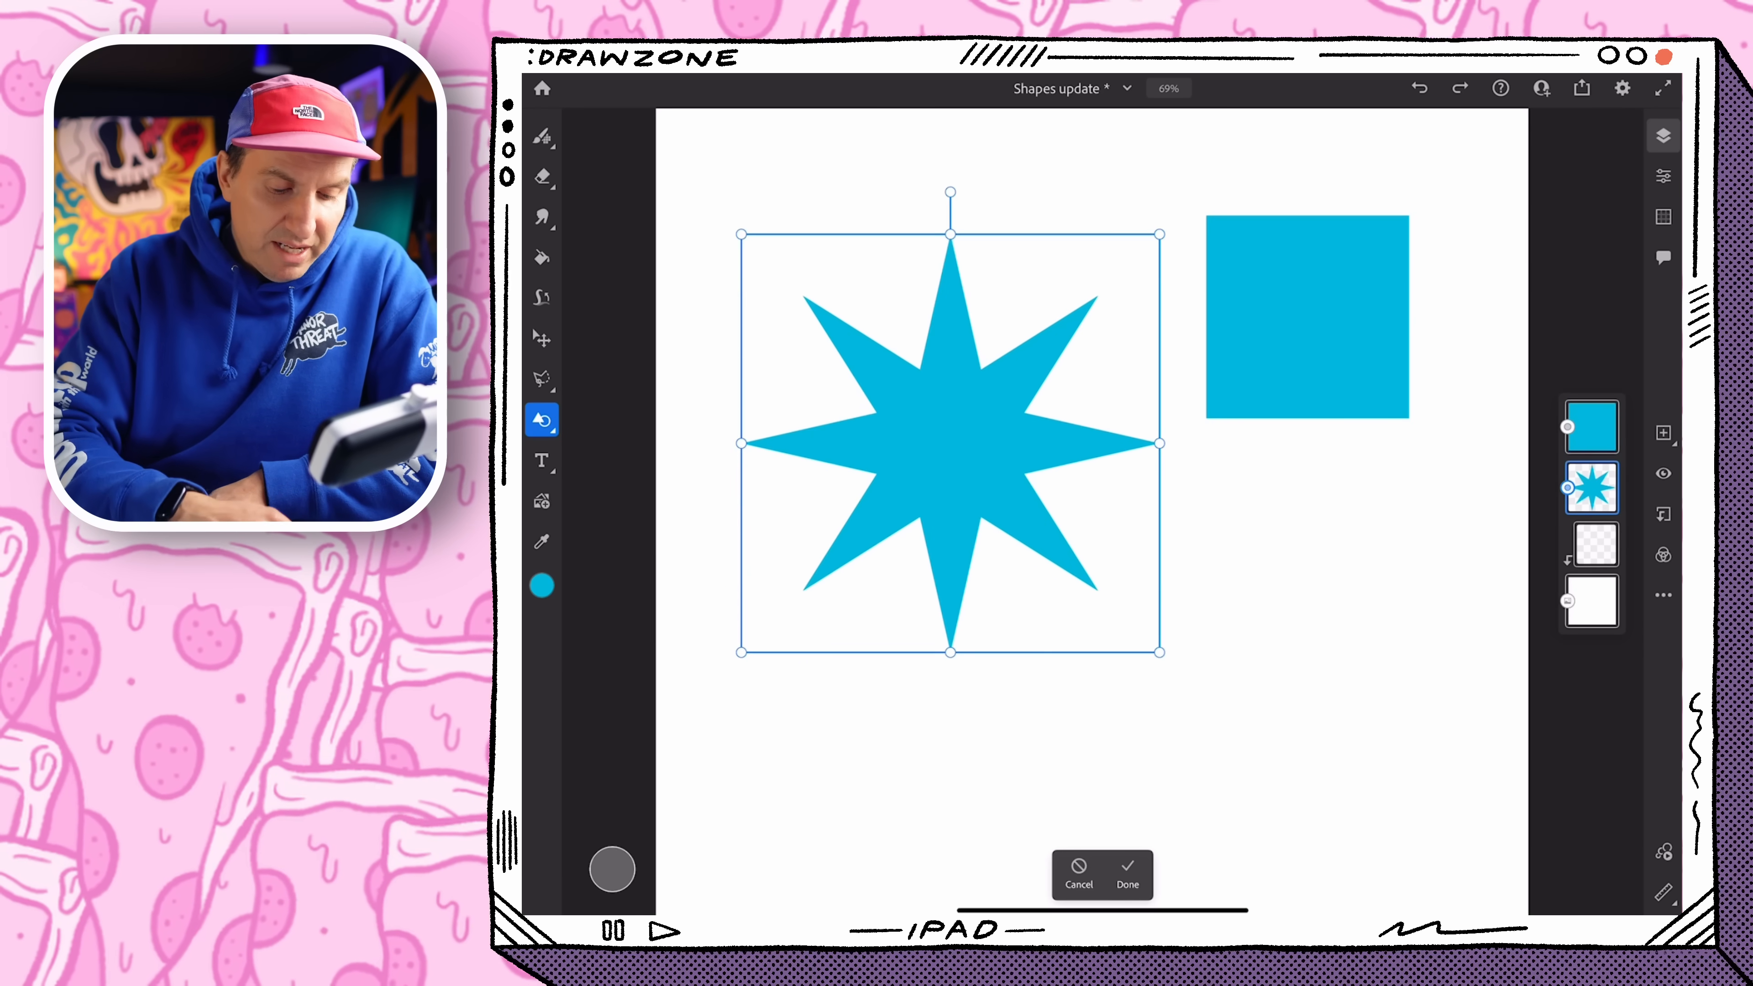
drag(951, 436, 906, 414)
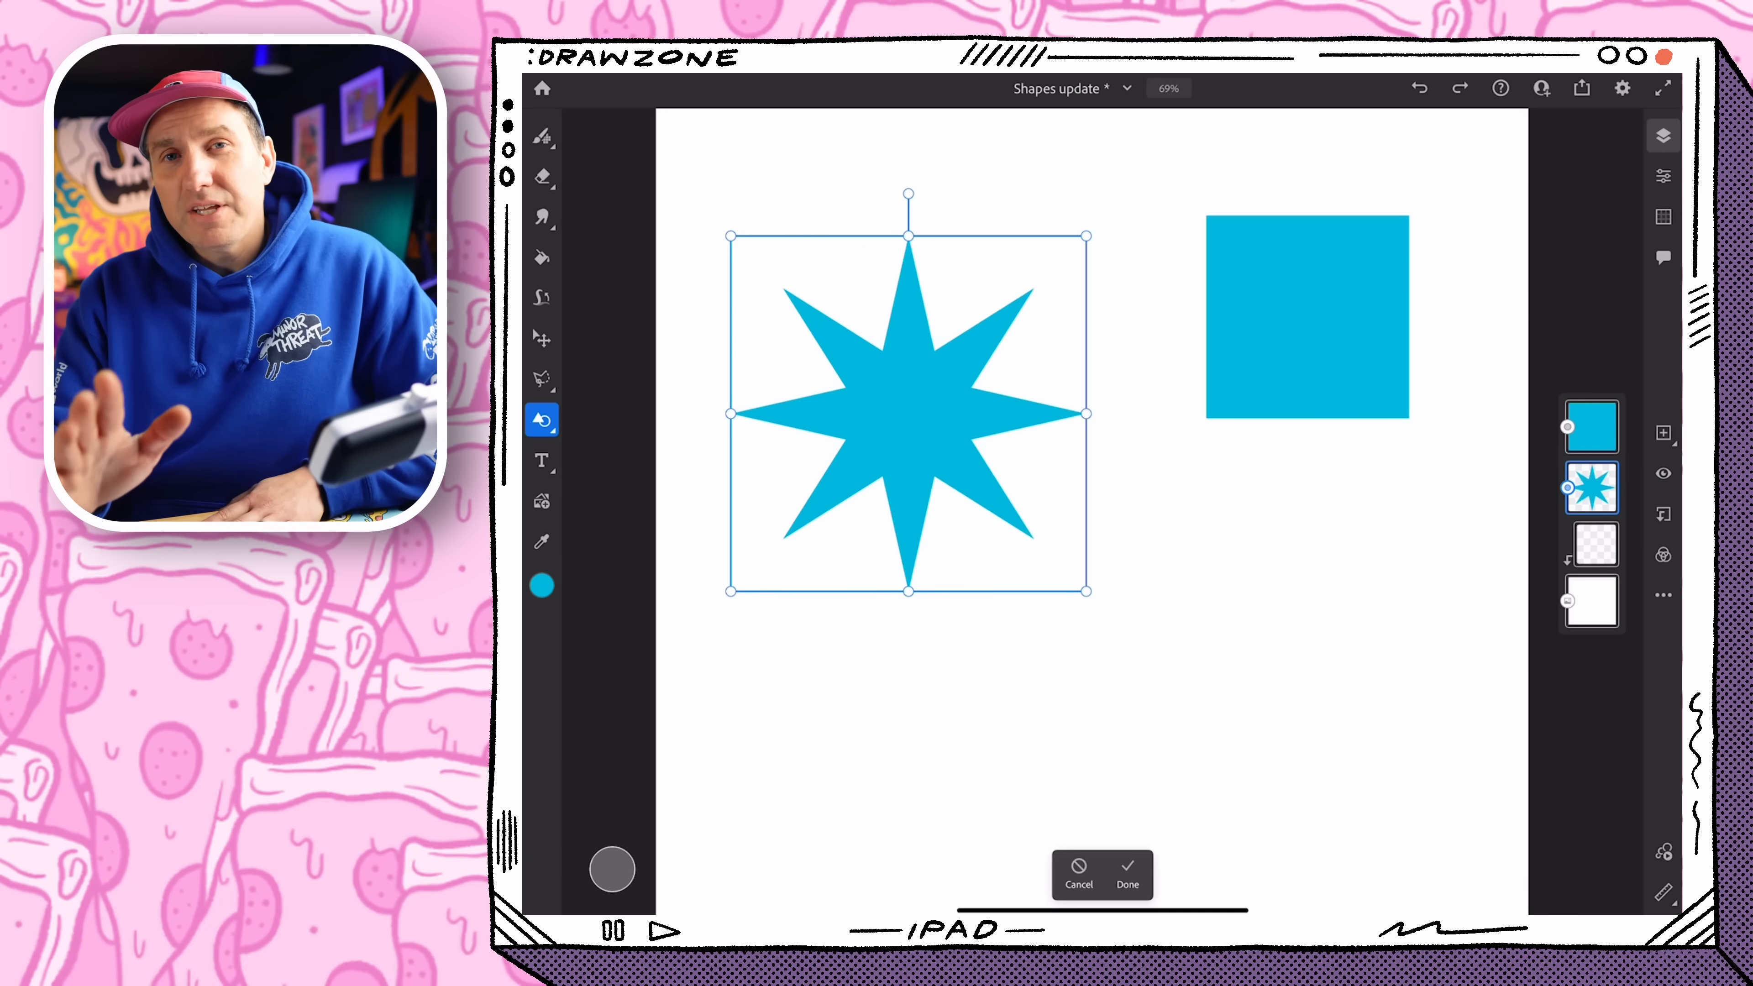
click(1590, 485)
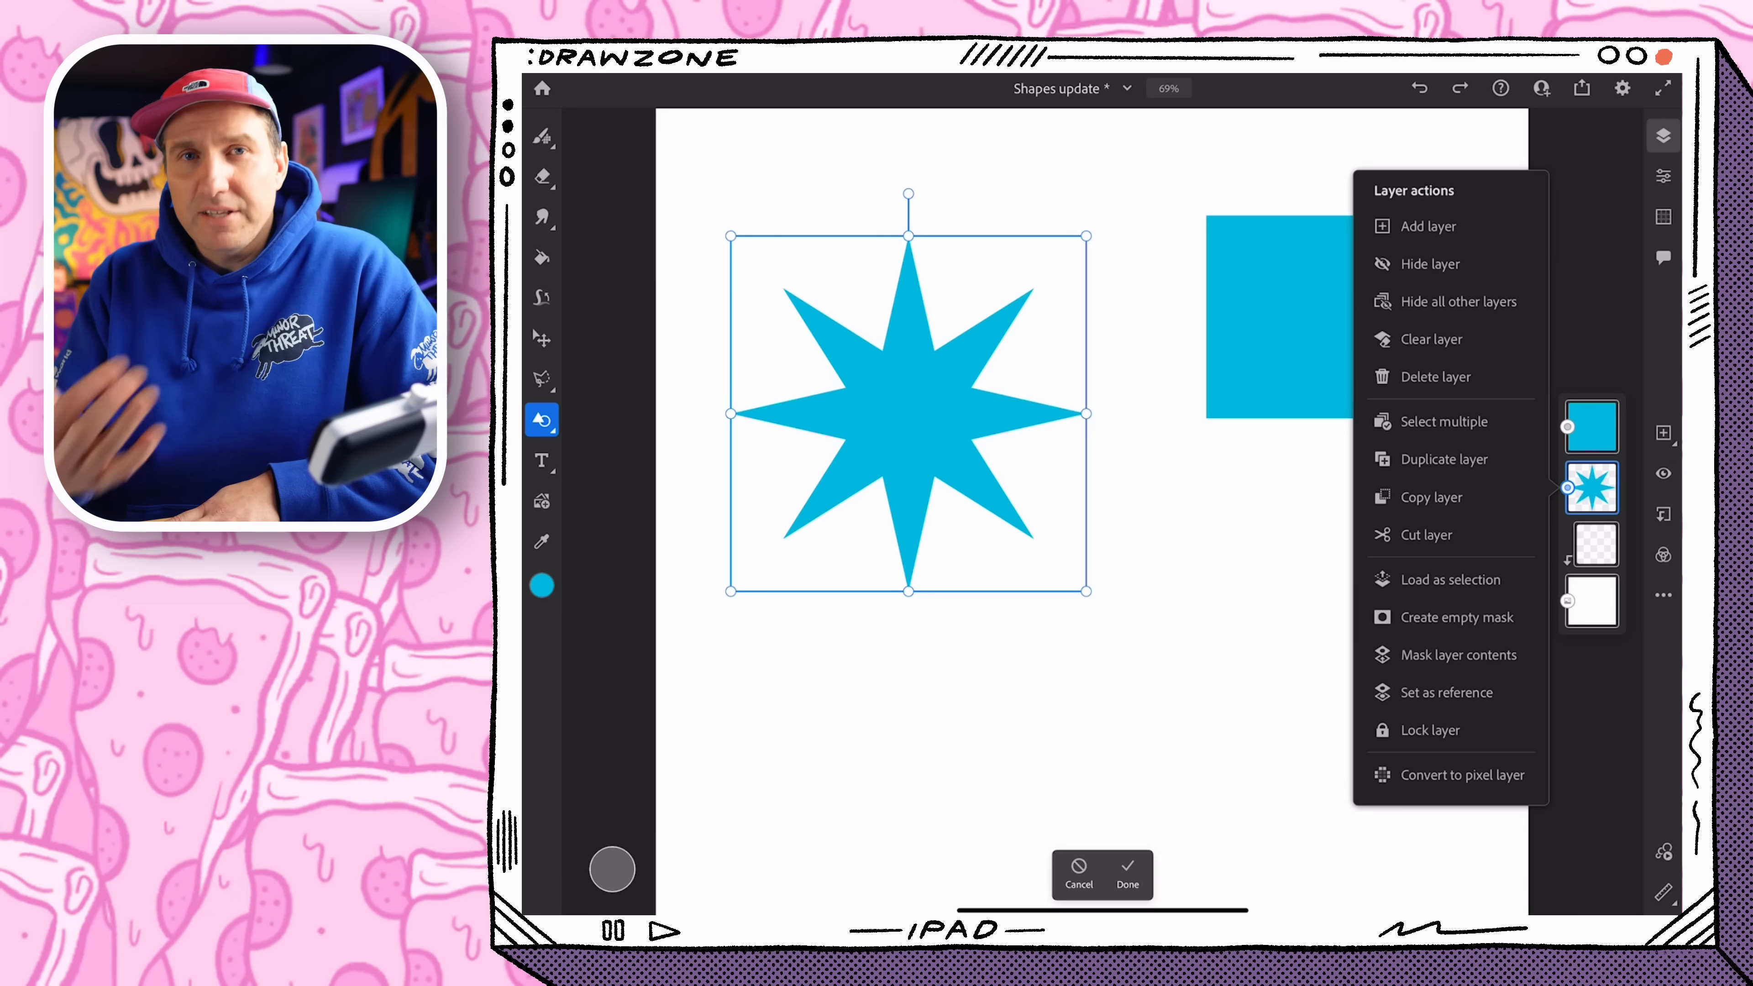
click(1439, 375)
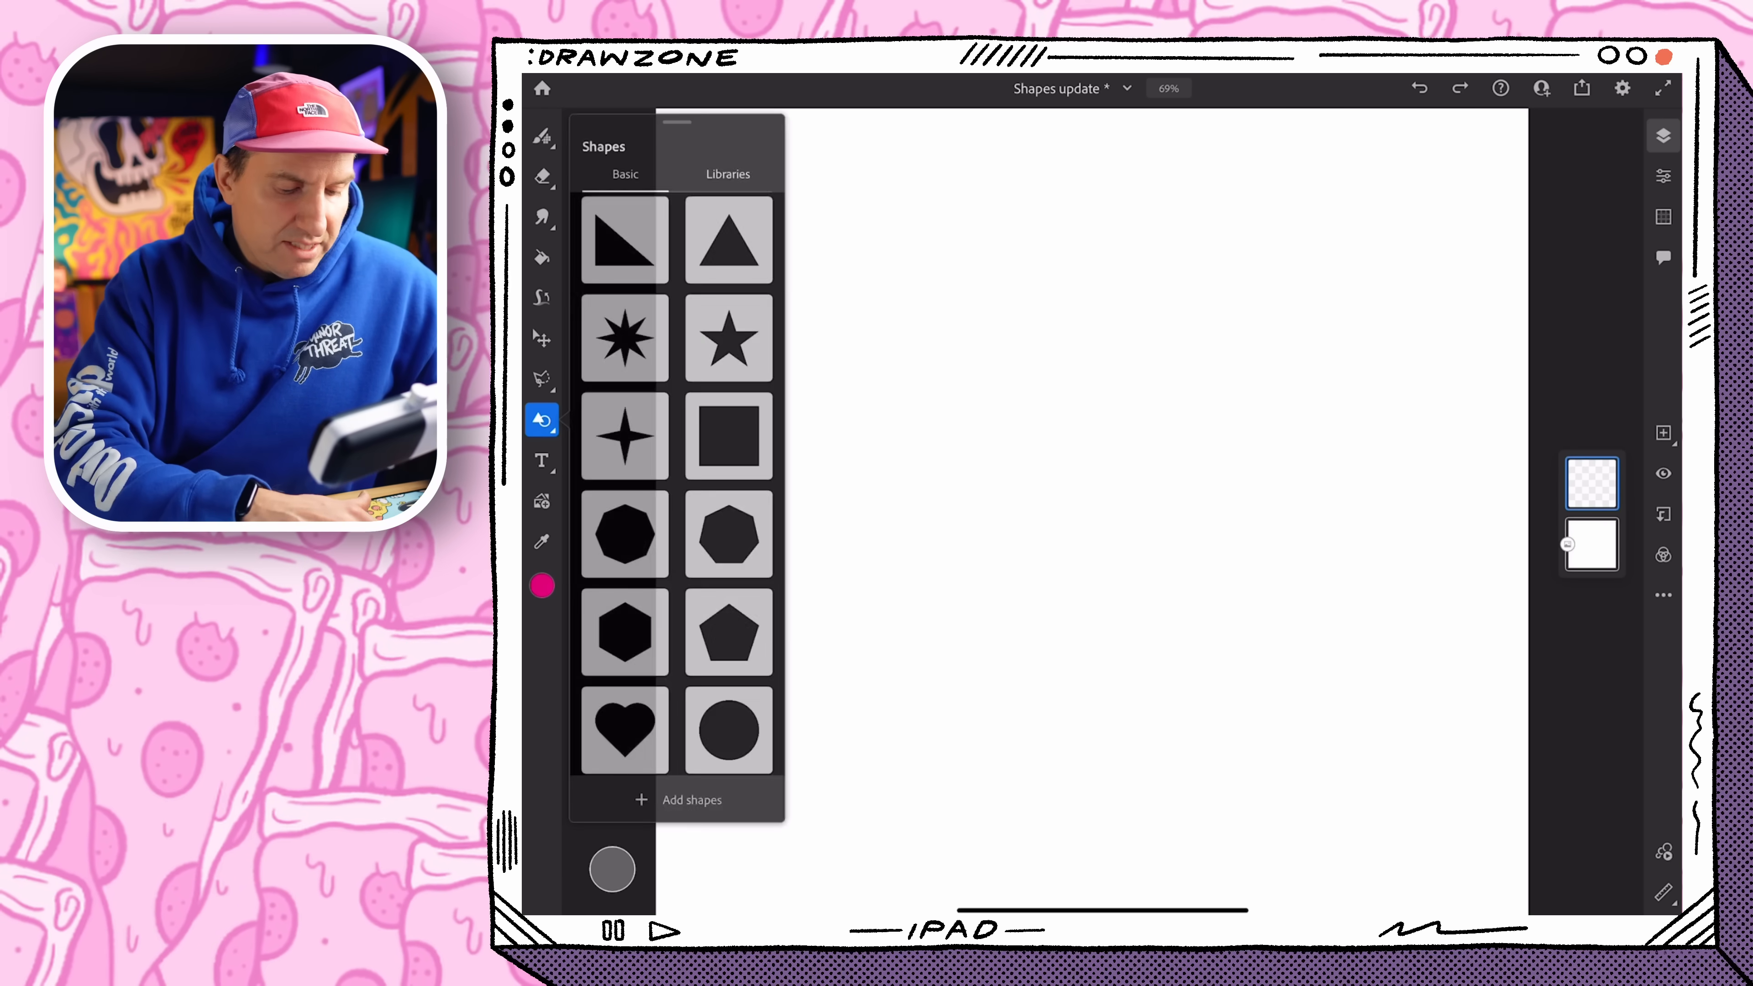
Place a new eight-pointed star and recolour it red, then orange, in the Color panel
click(623, 337)
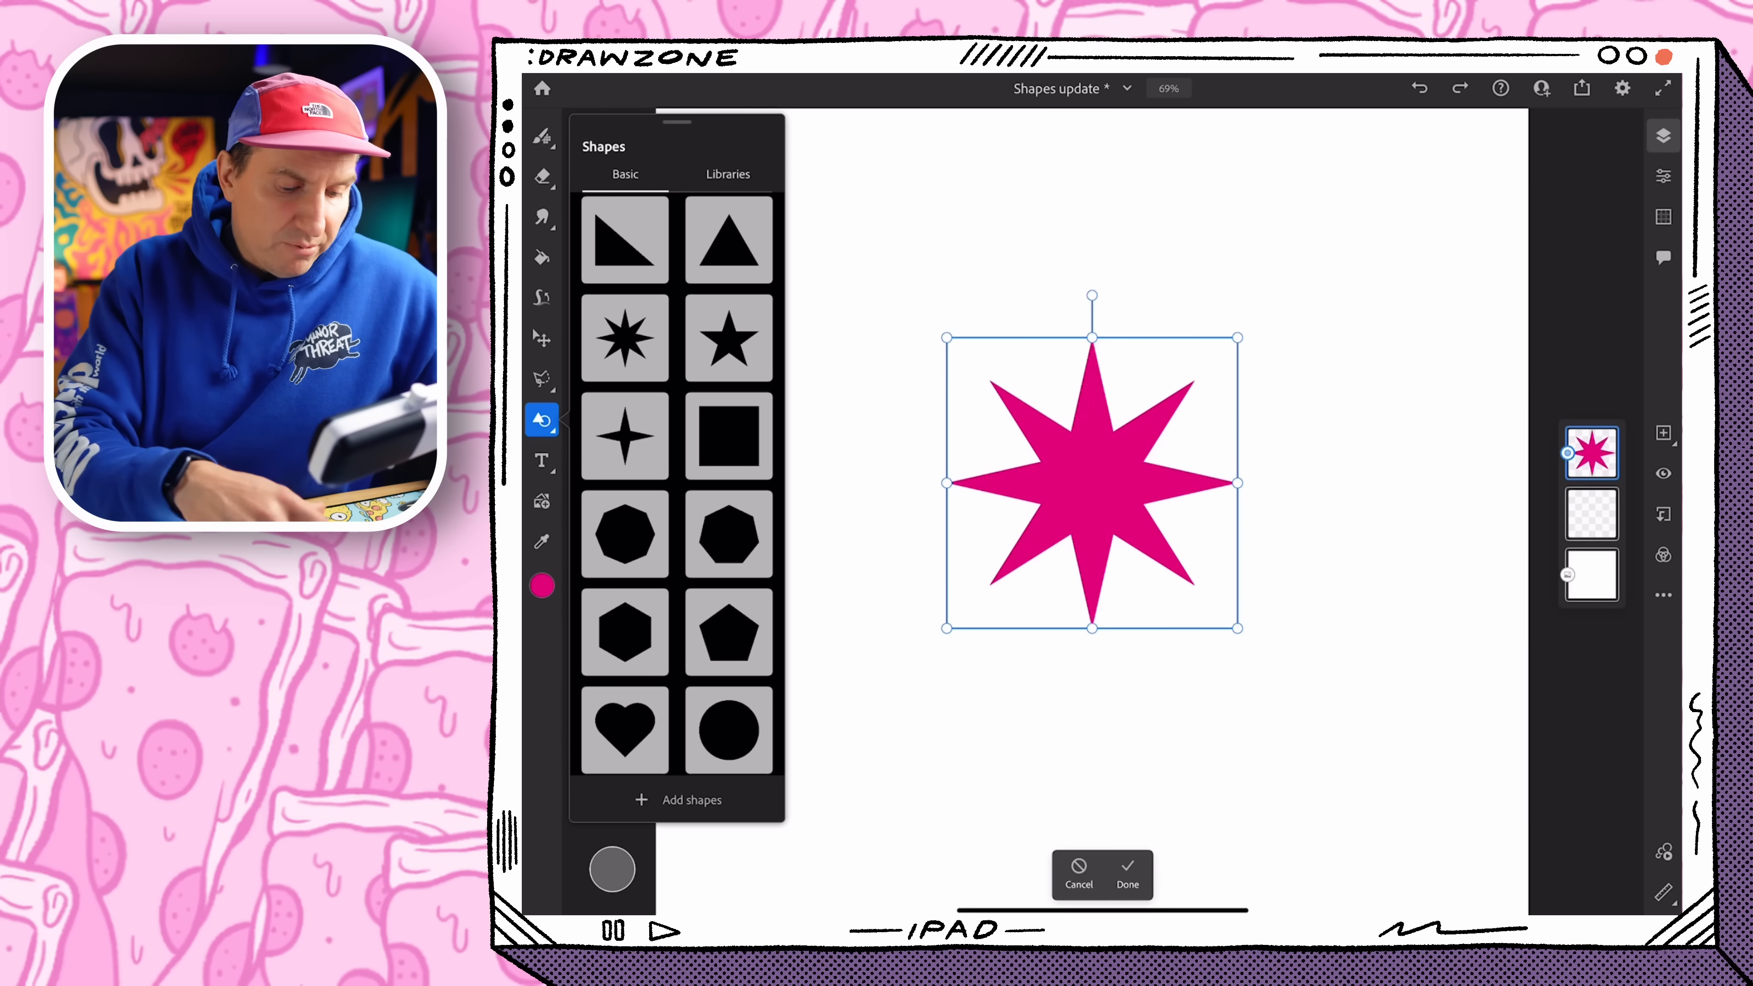
click(542, 584)
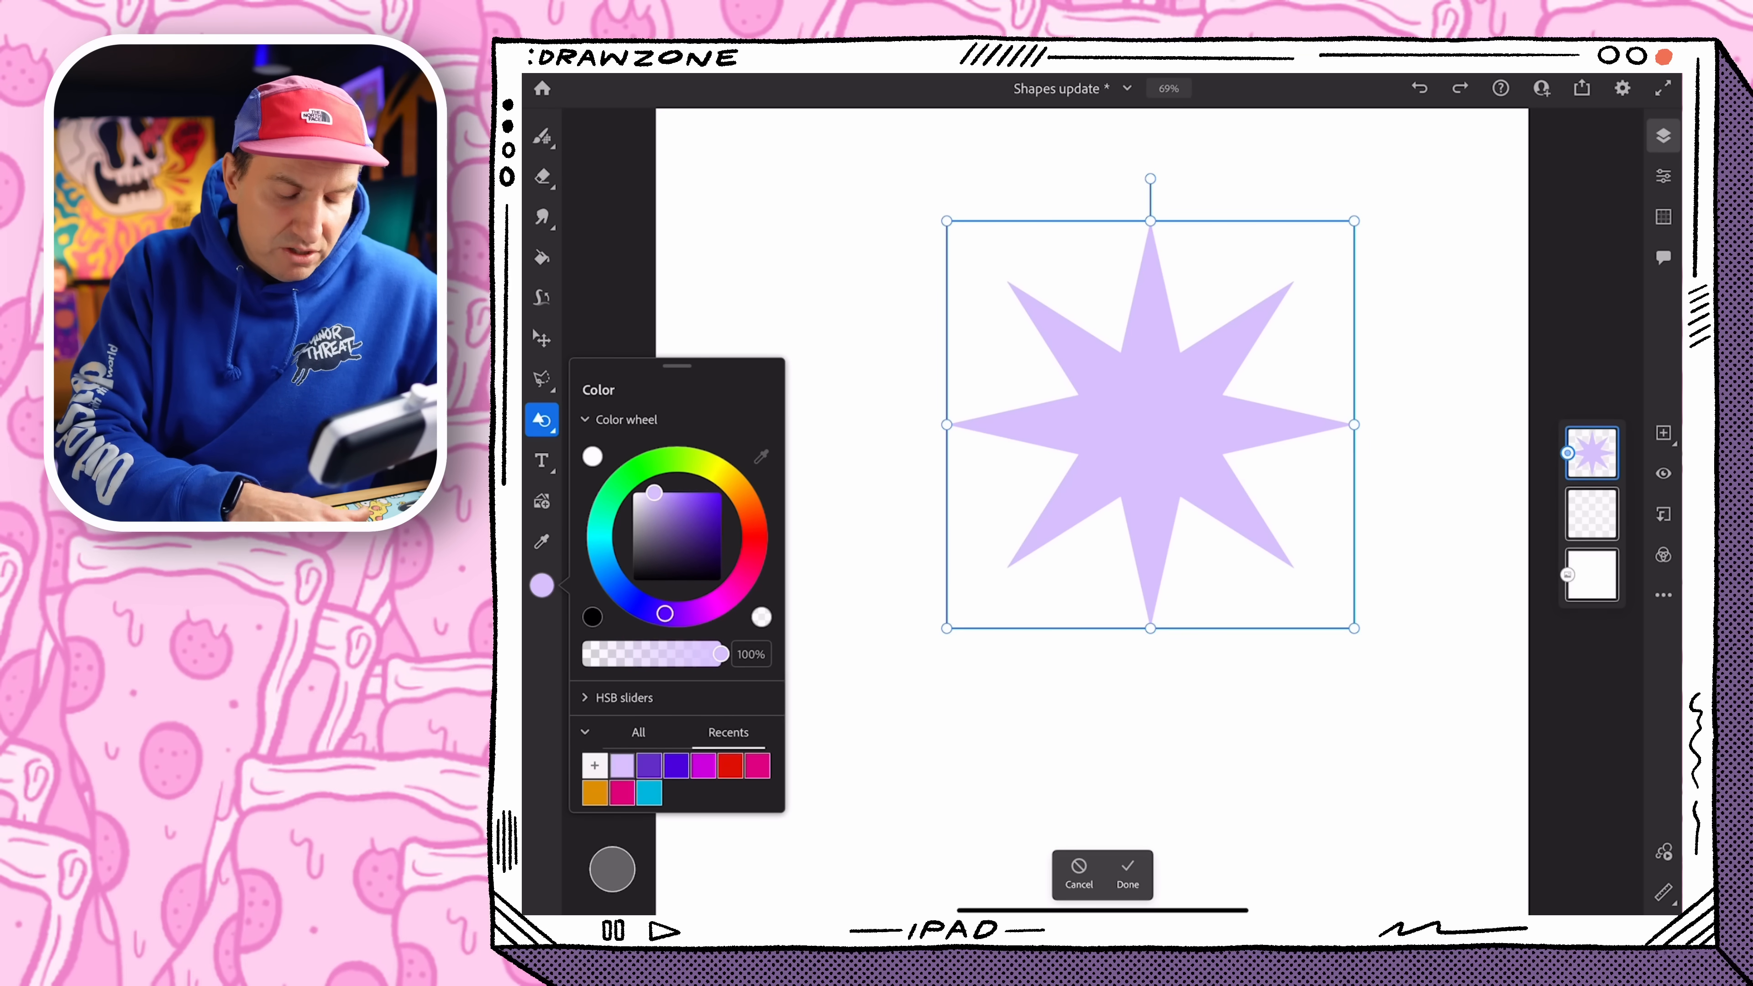
click(716, 528)
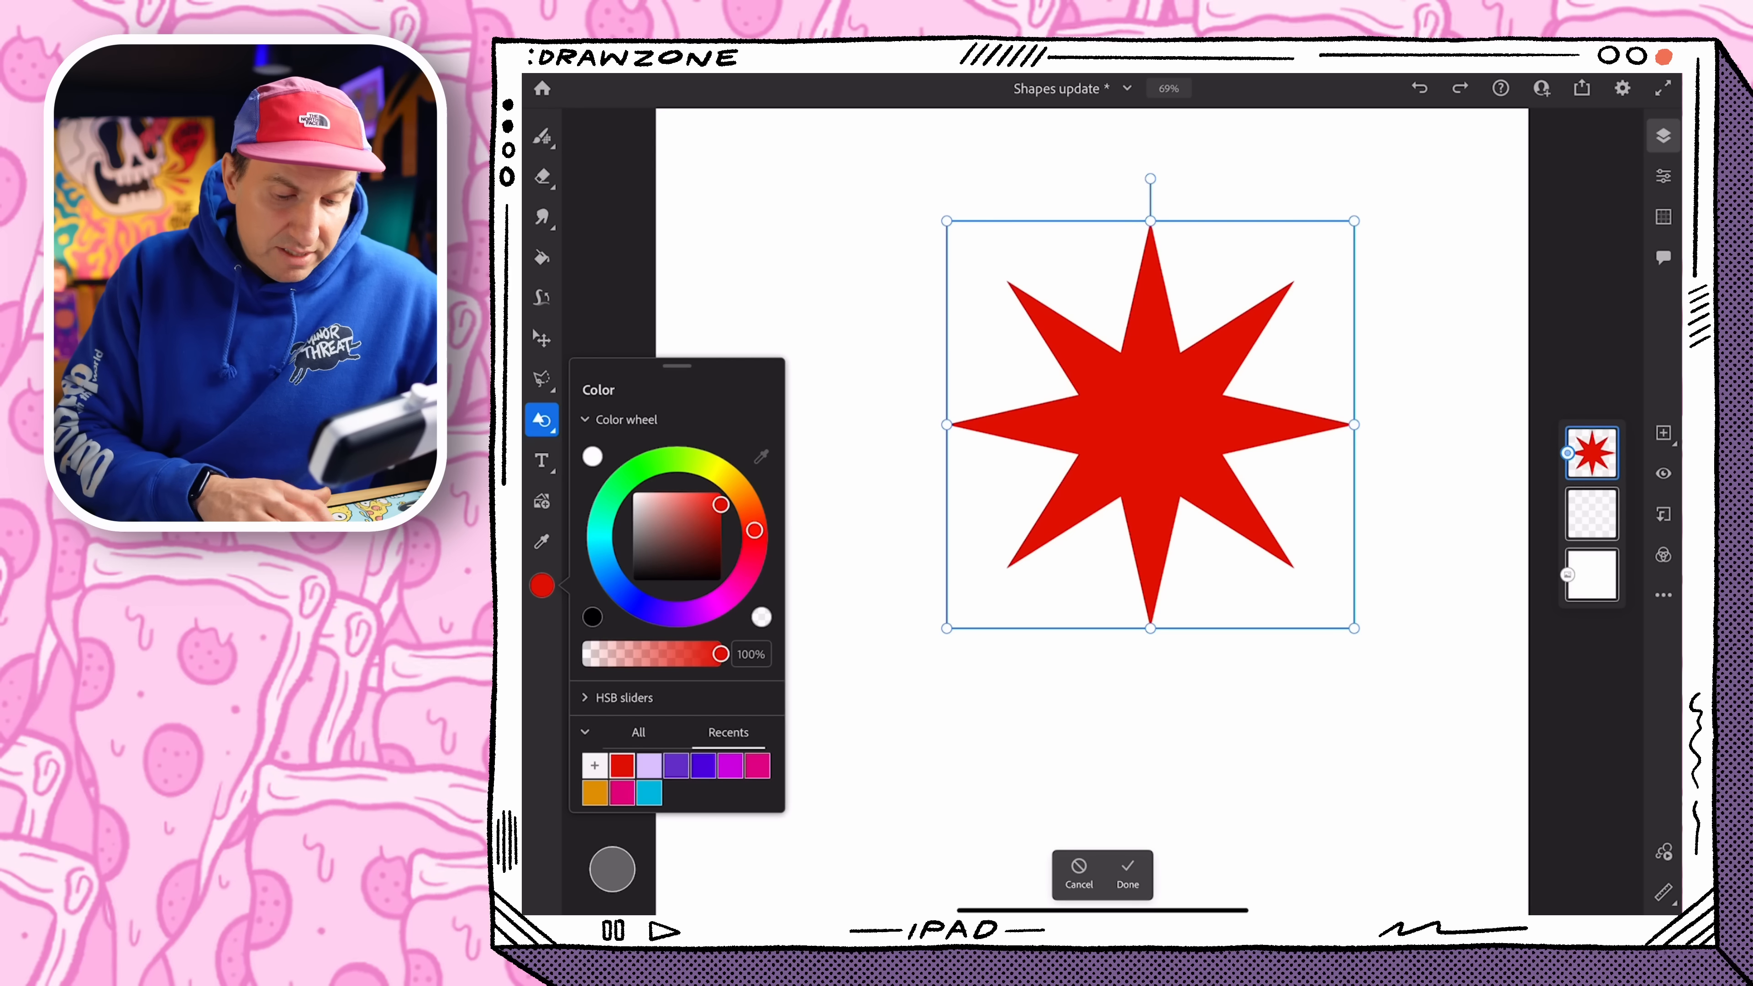
click(1125, 876)
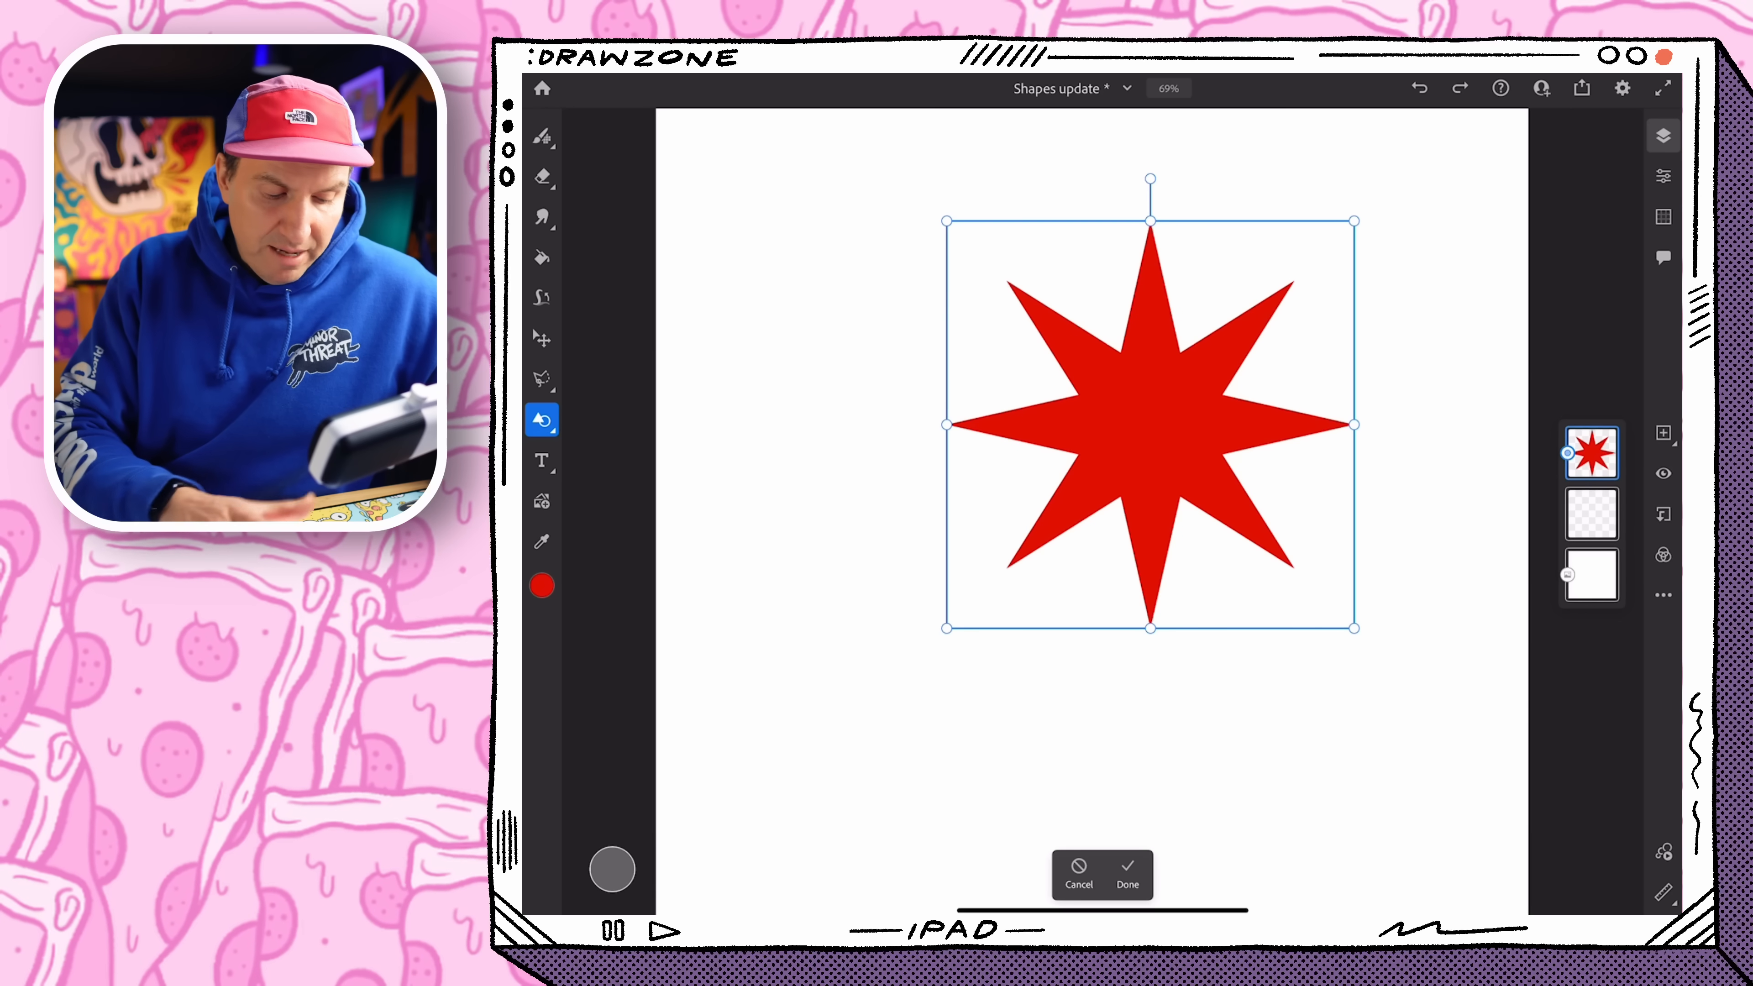
click(542, 586)
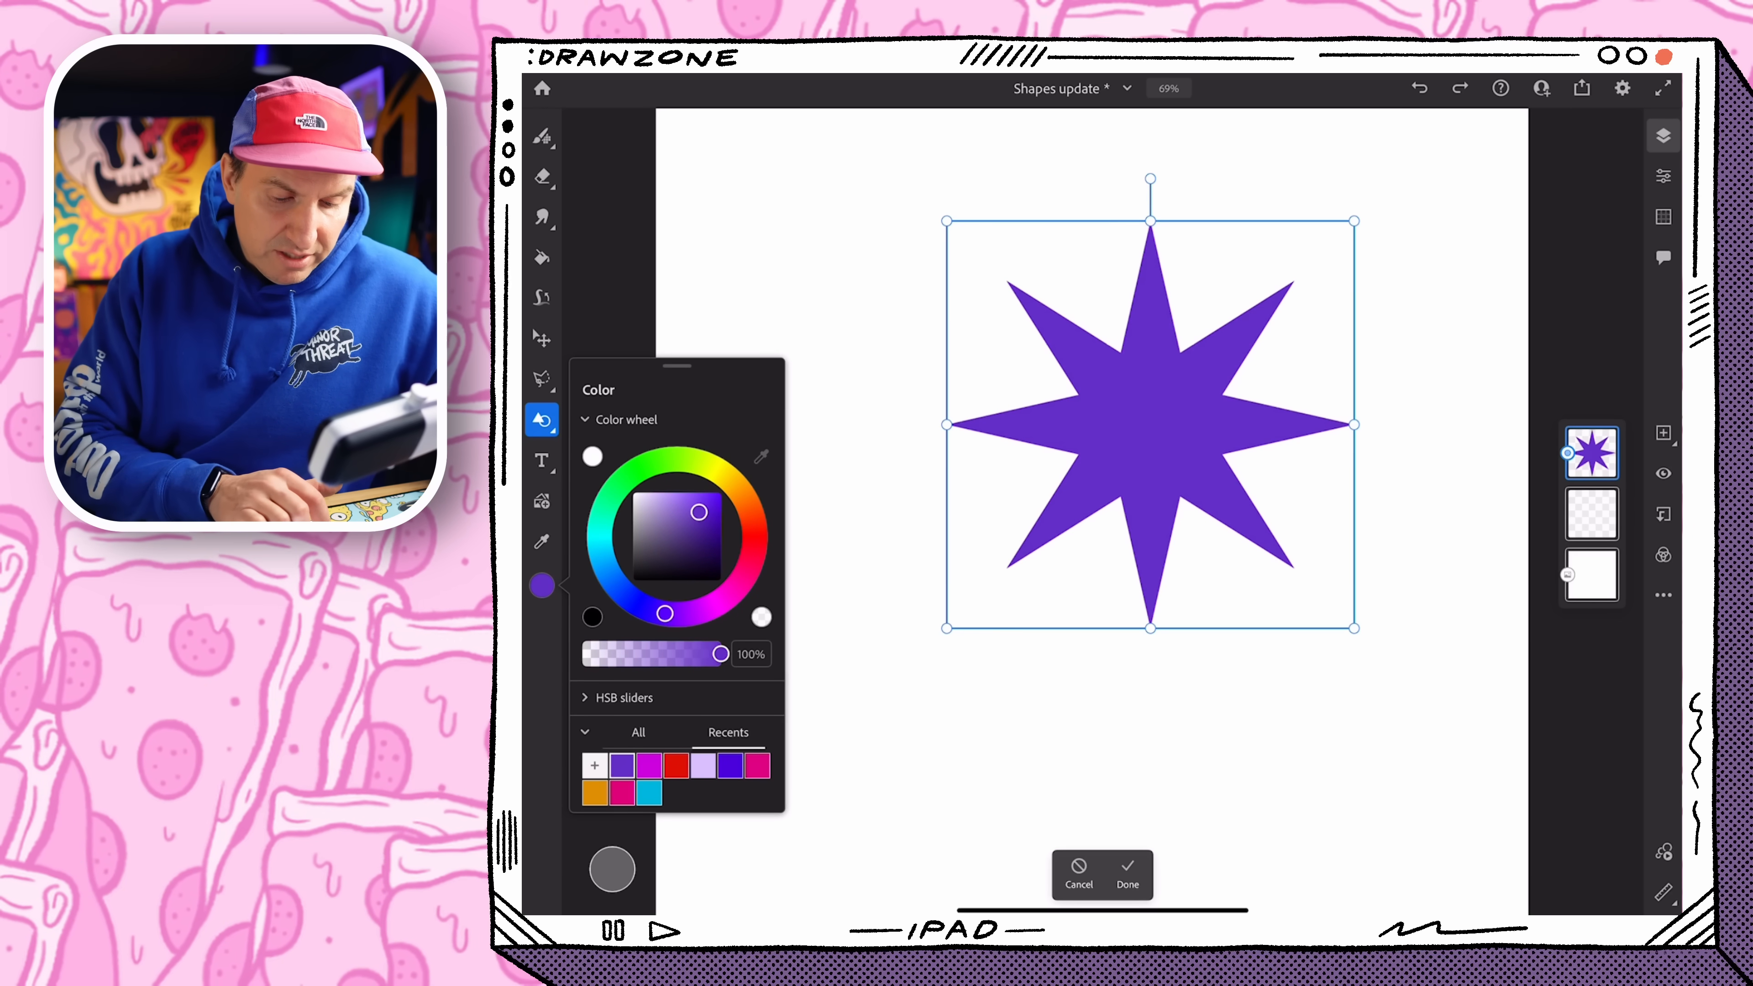
click(722, 503)
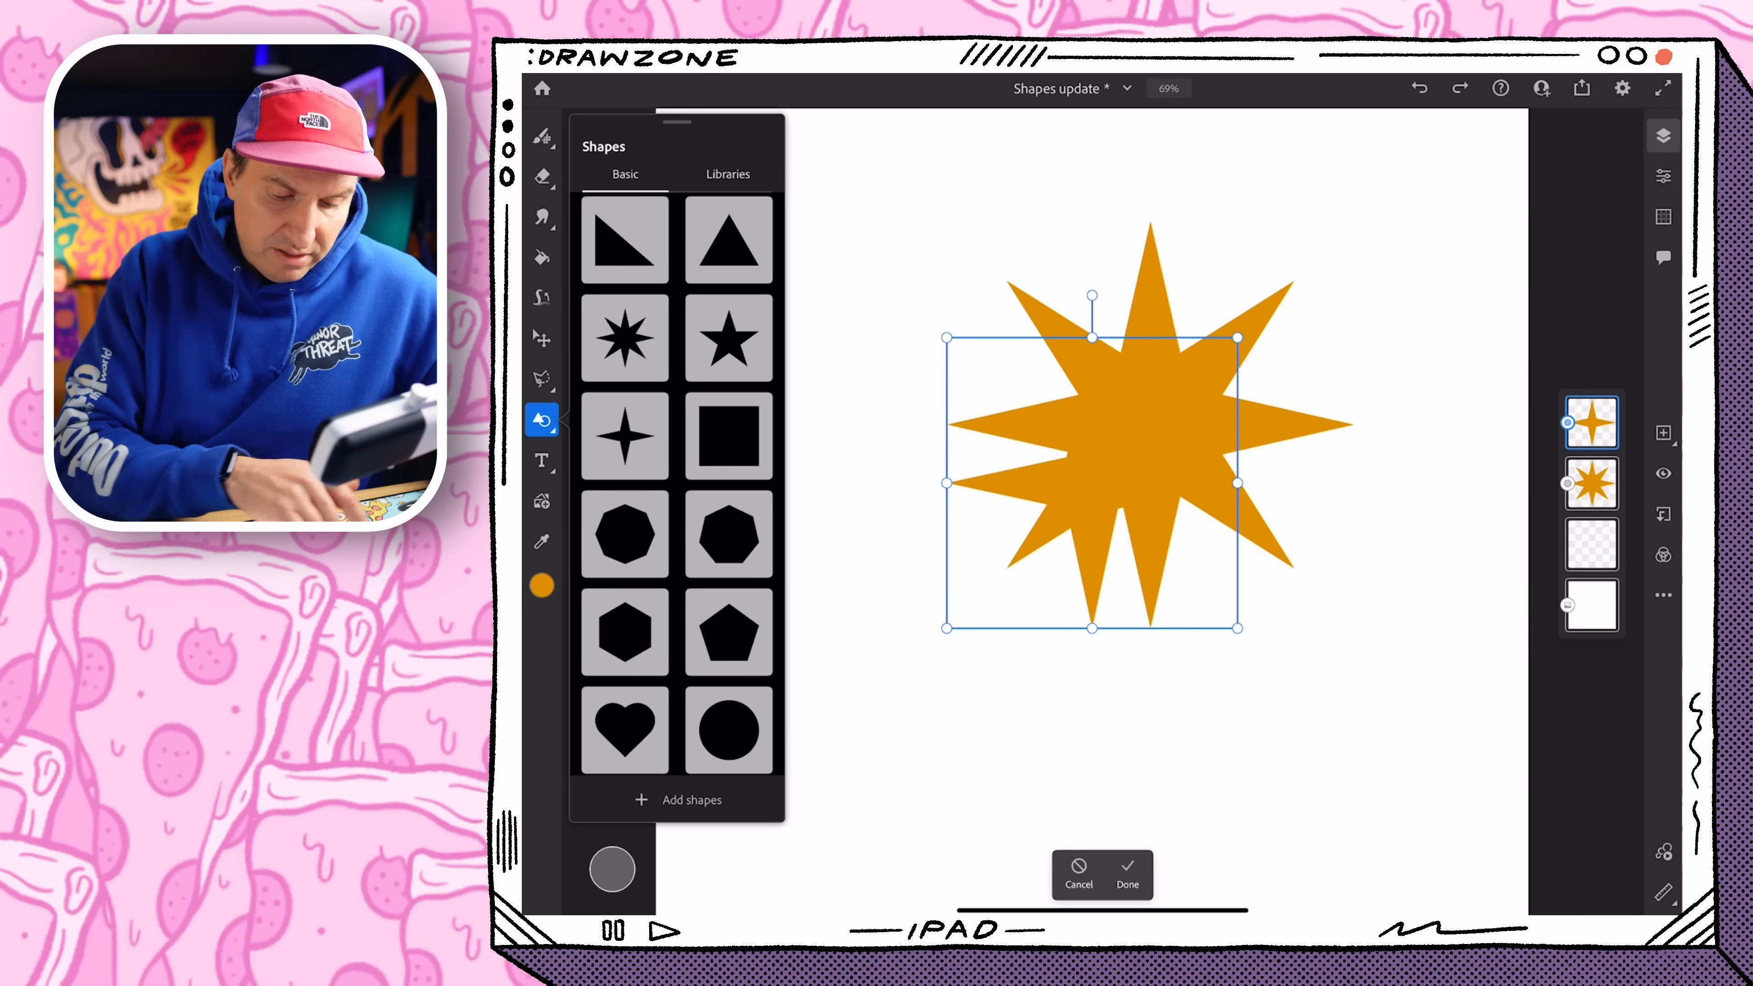
Make the four-pointed star magenta, load it as a selection and erase with it
click(543, 583)
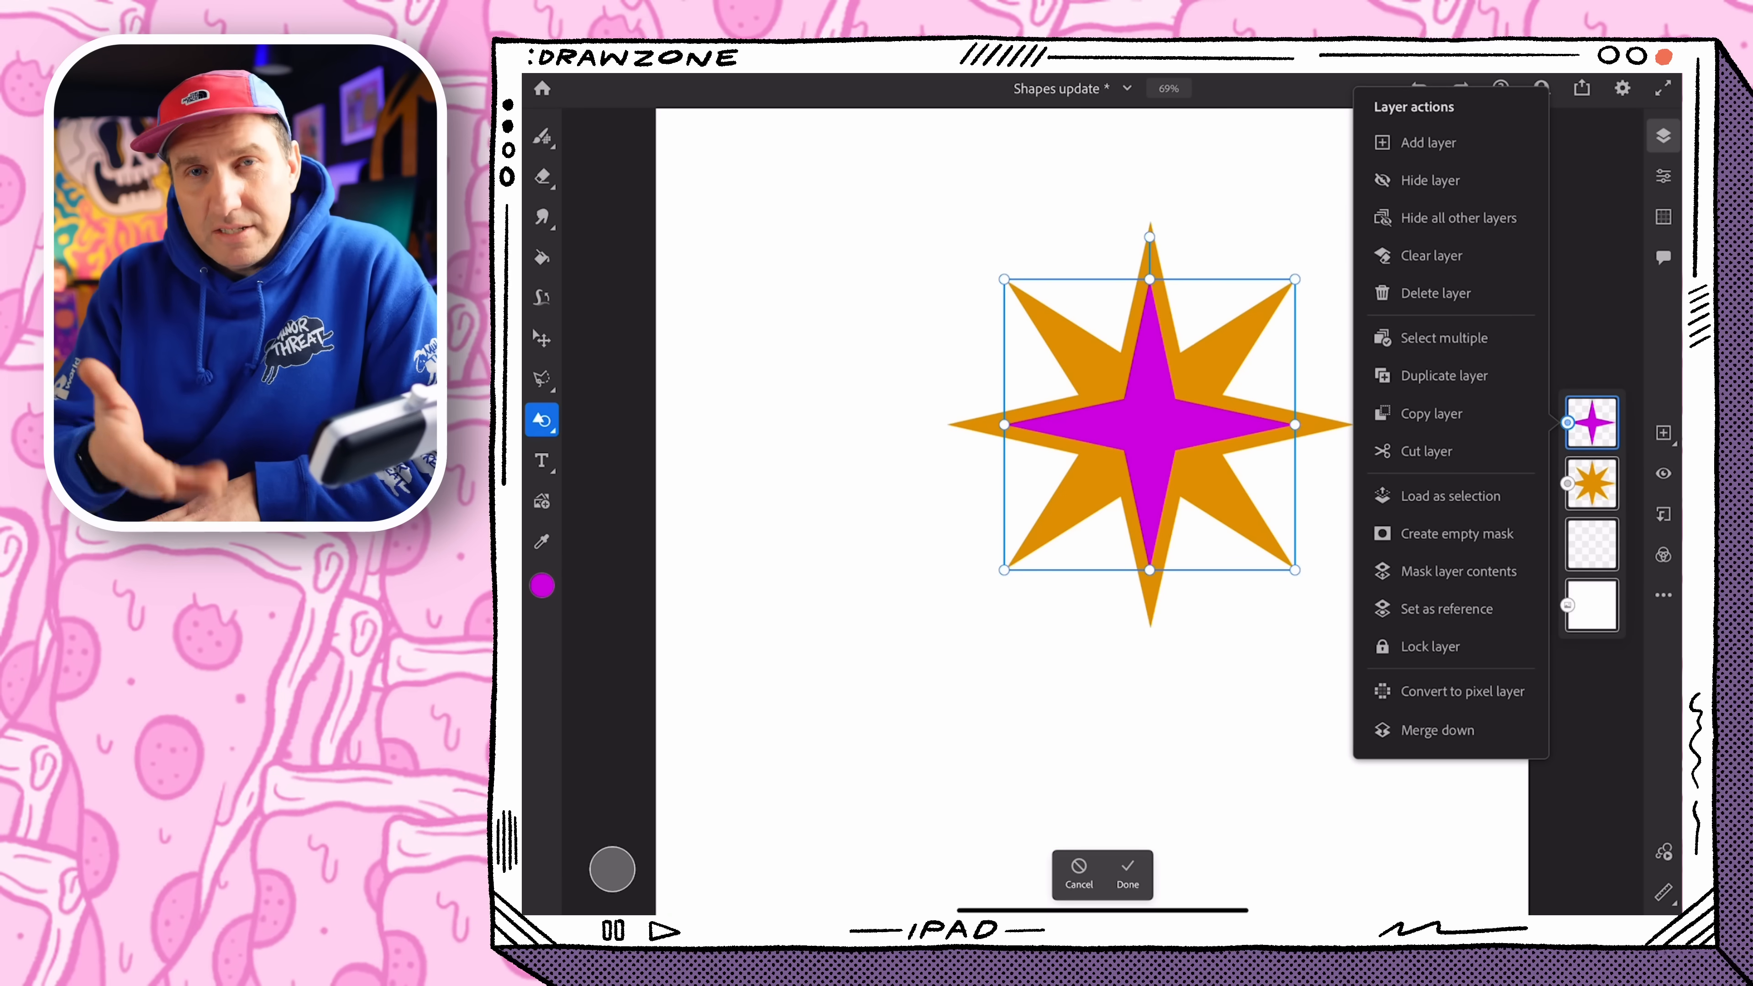
click(543, 380)
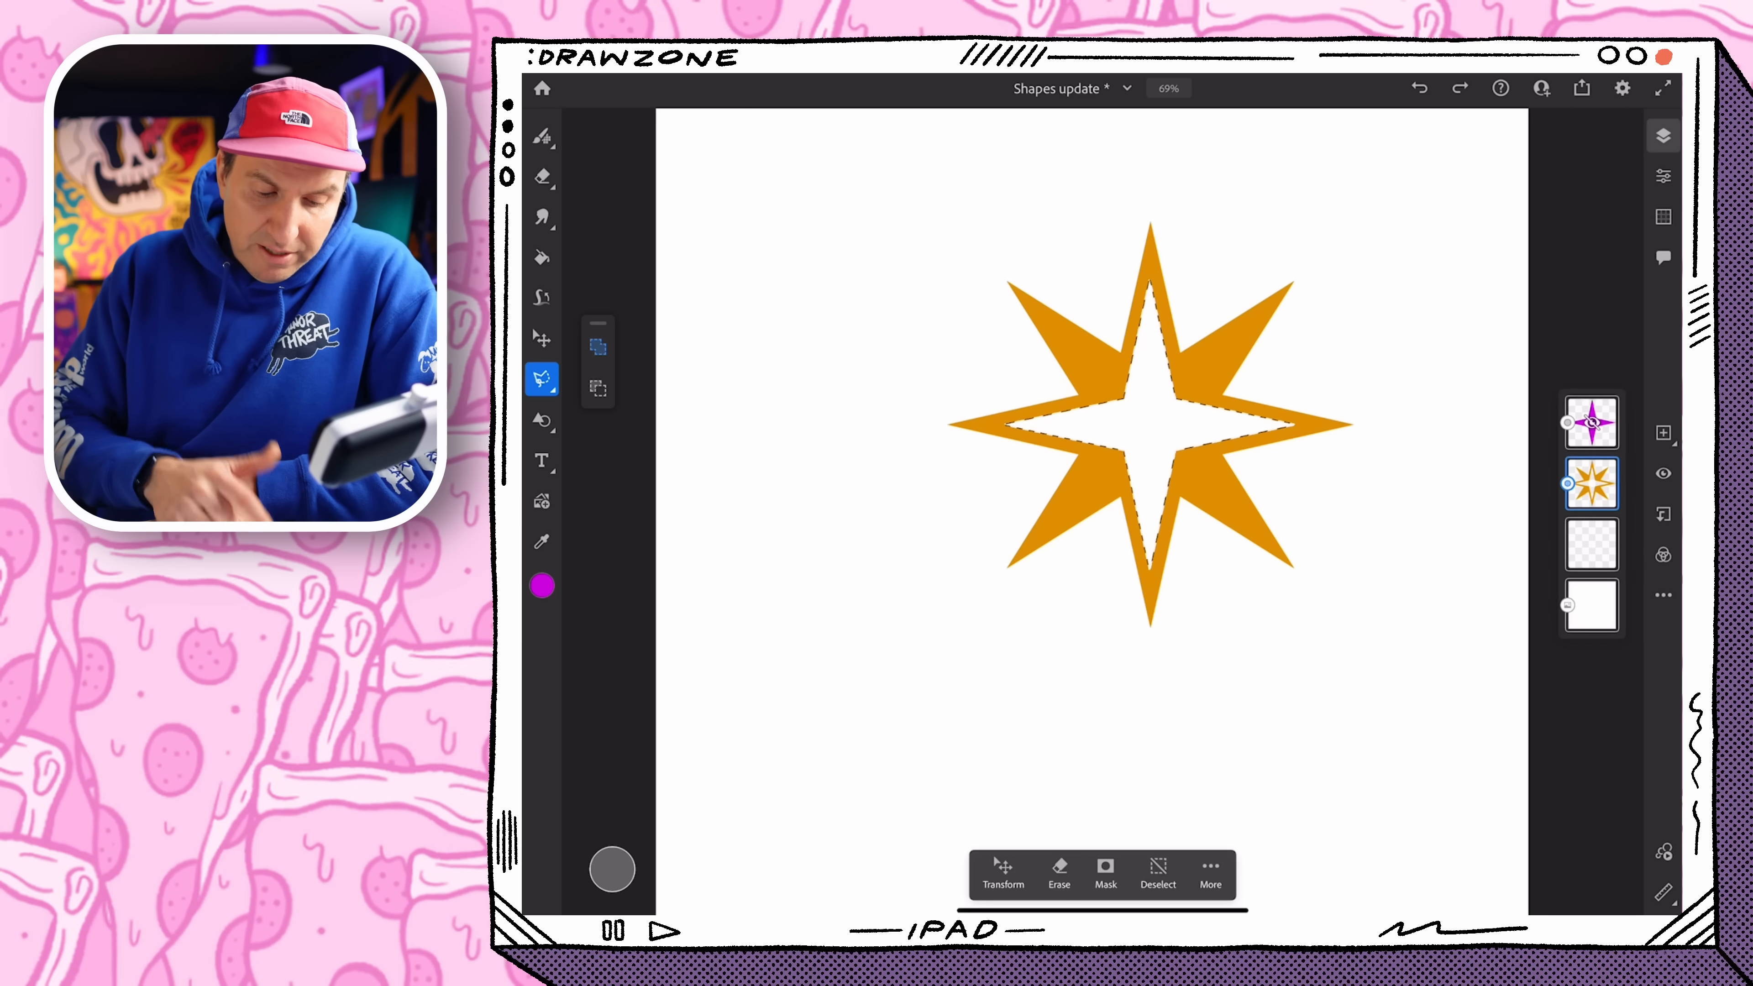
click(1157, 876)
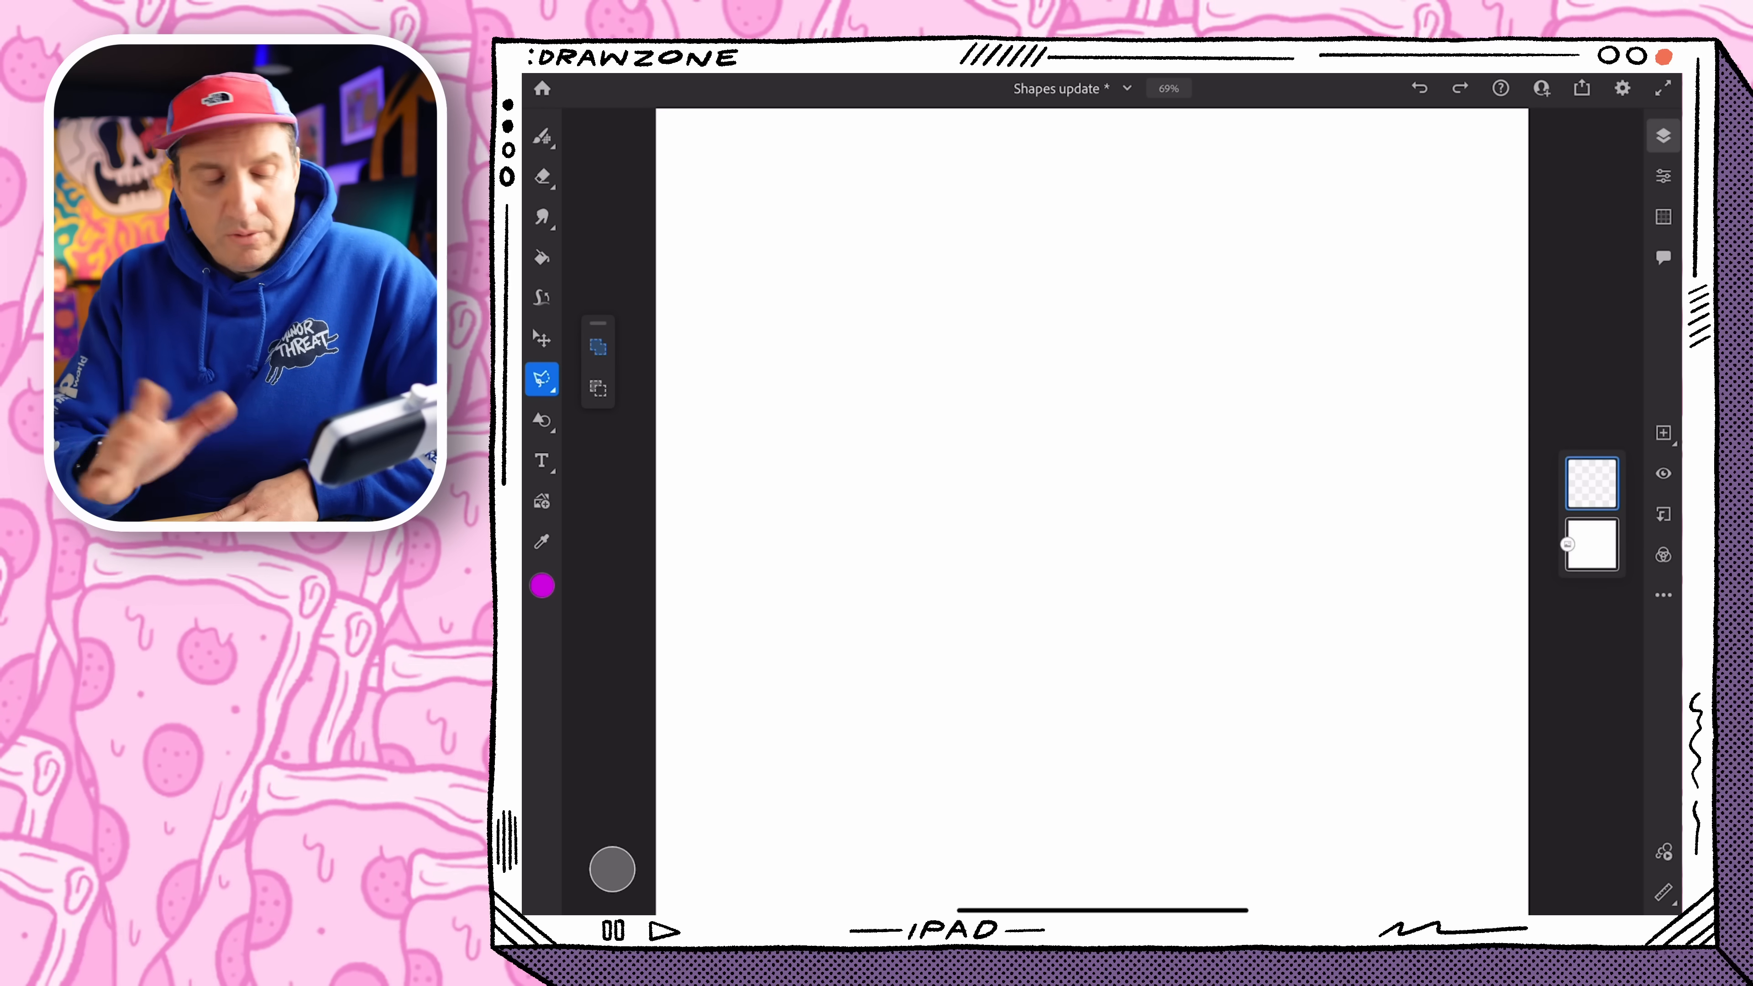
Place a splatter texture from the shape libraries and colour it red
click(542, 419)
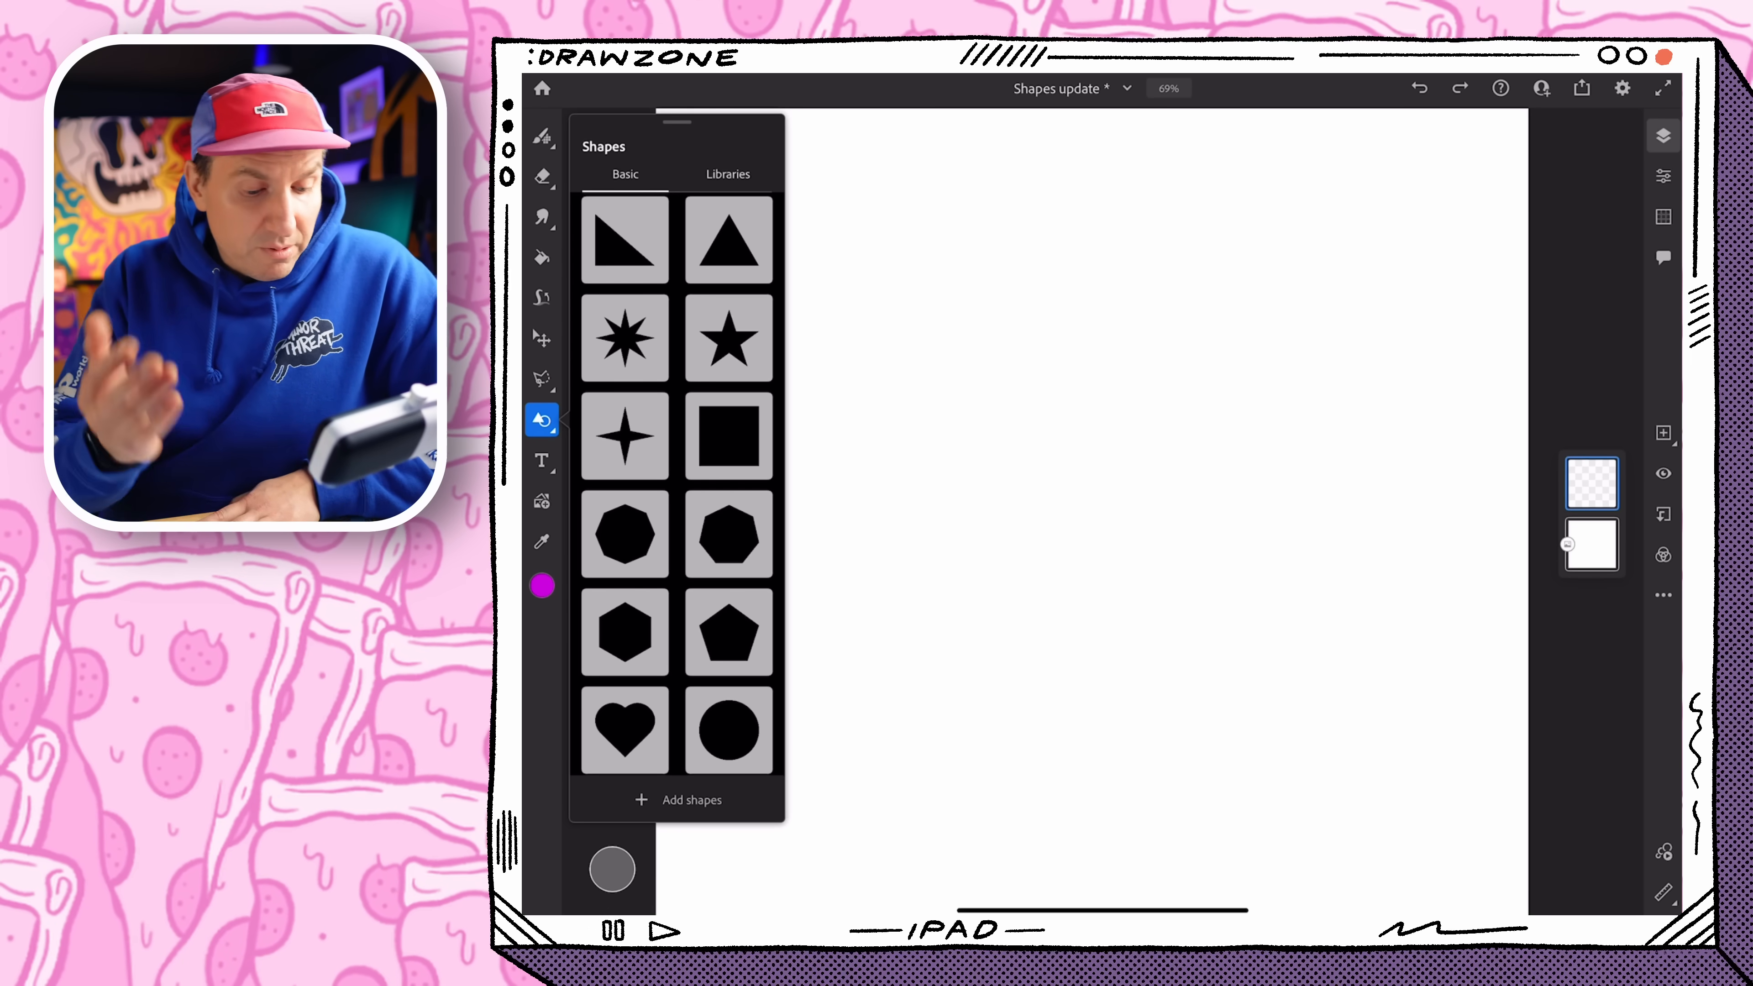
click(727, 175)
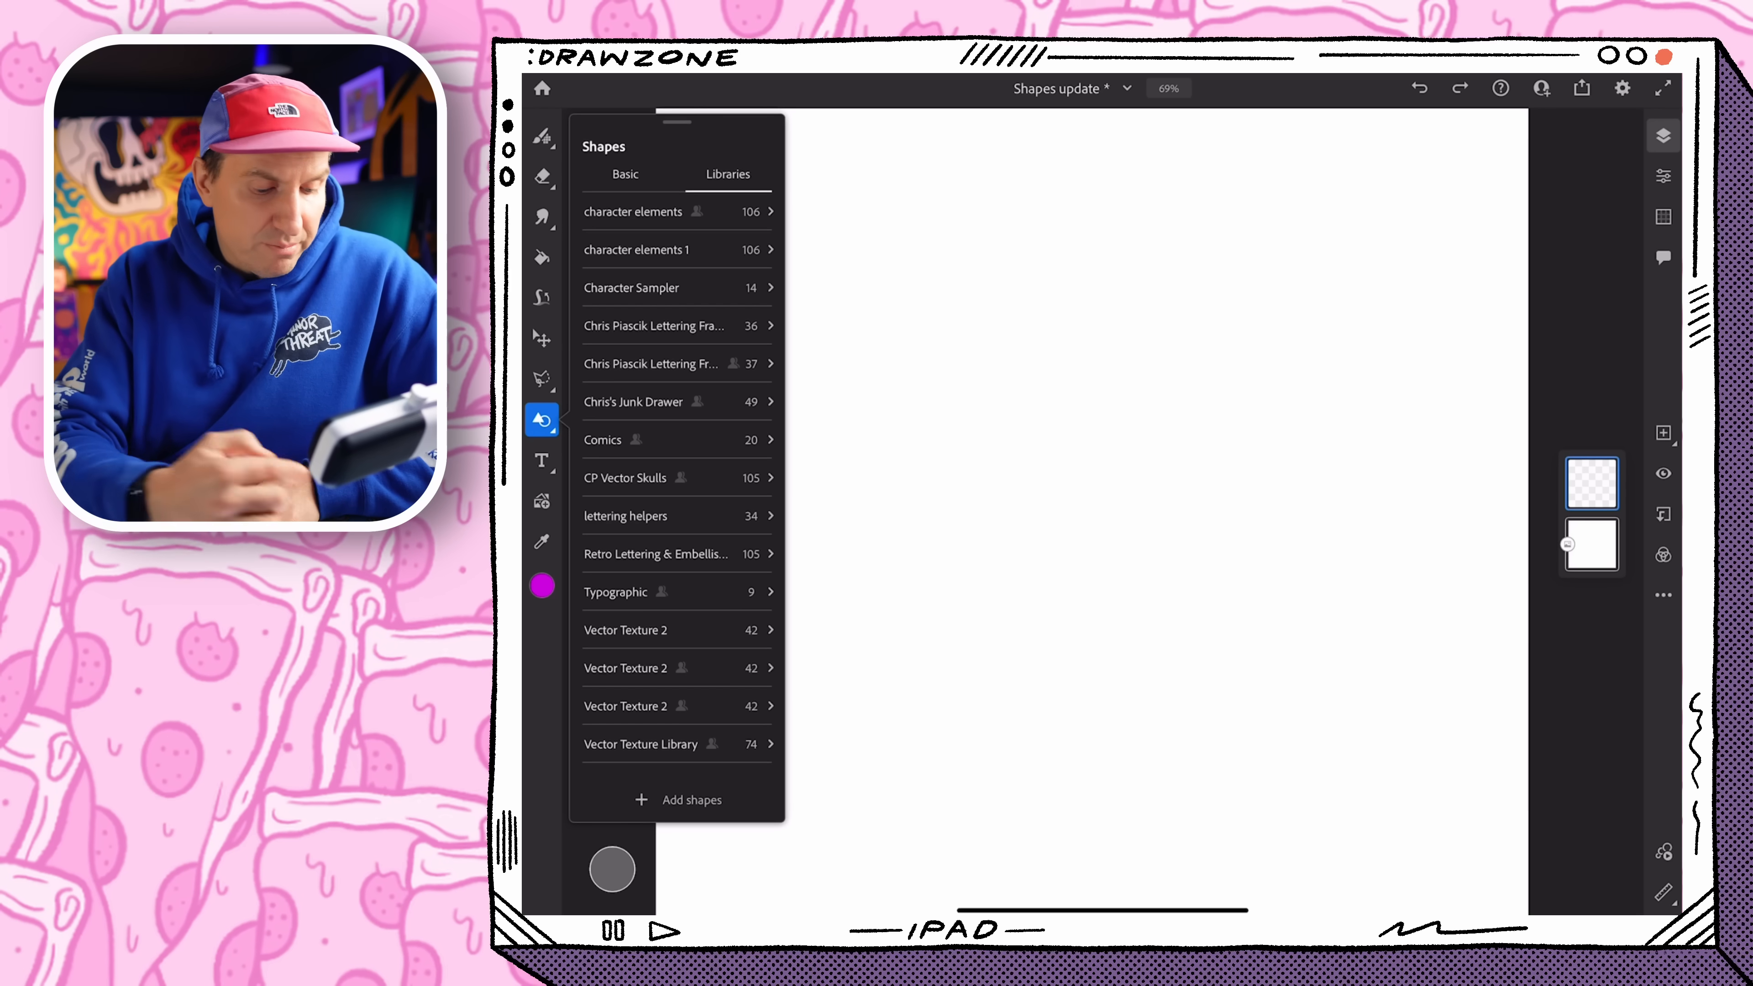
click(603, 438)
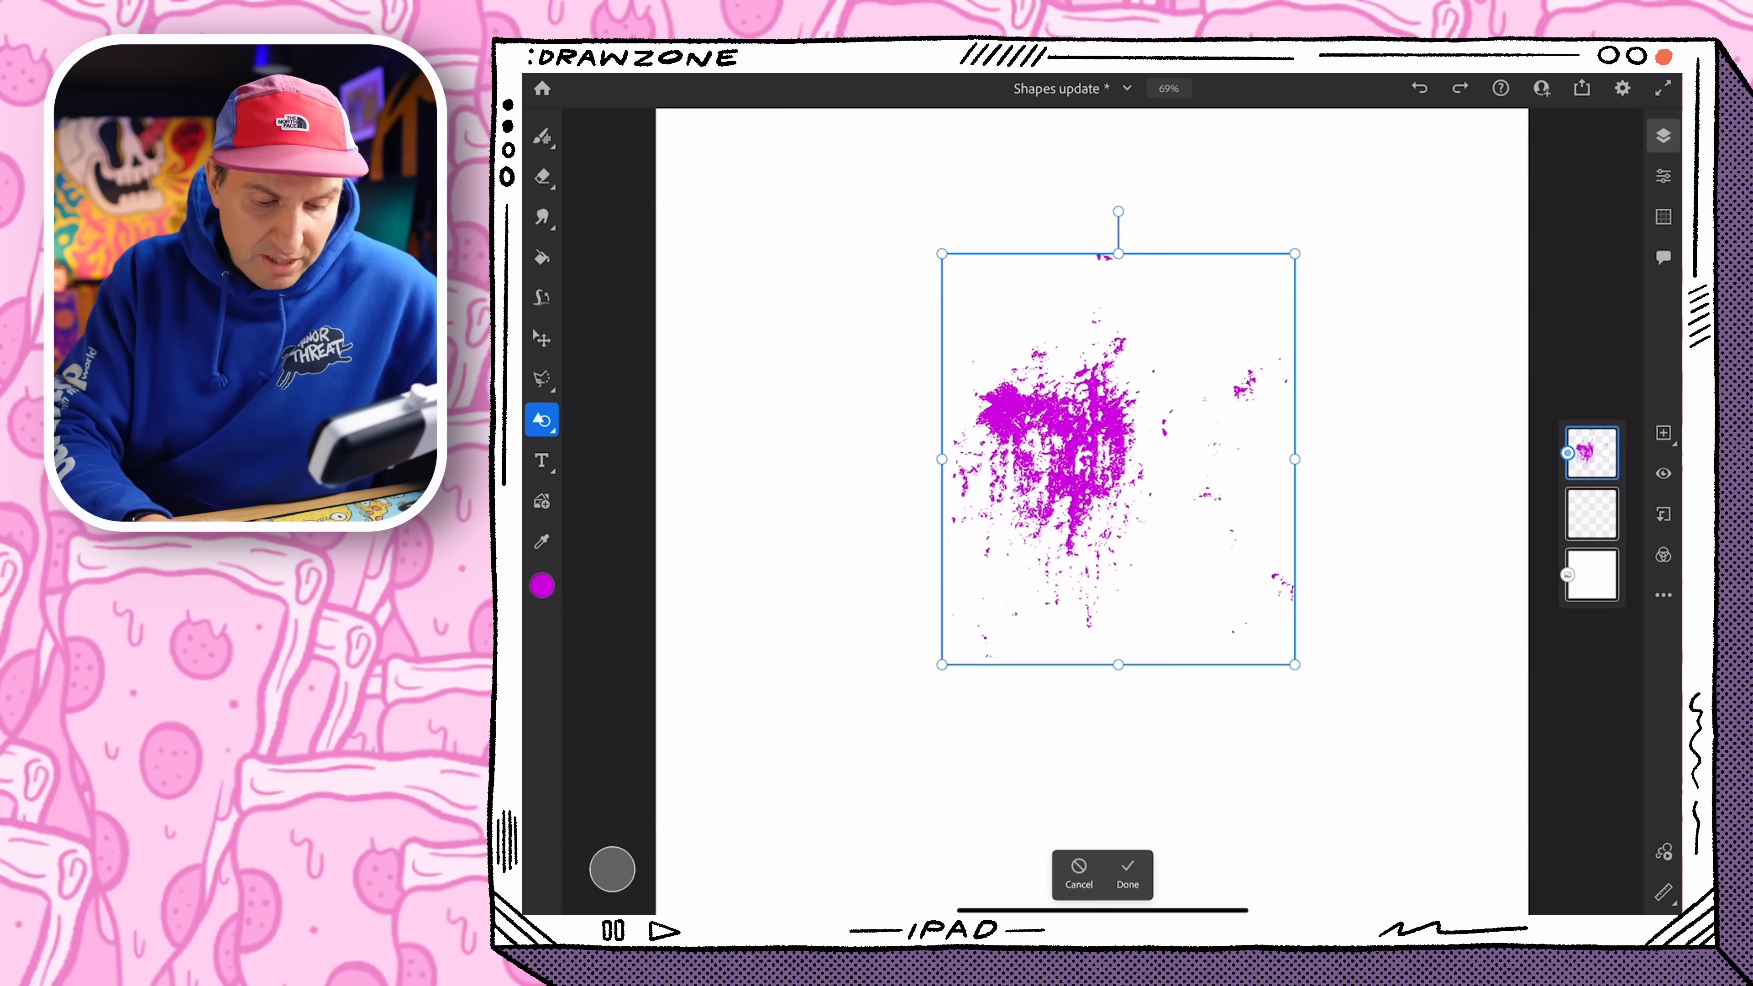
click(541, 584)
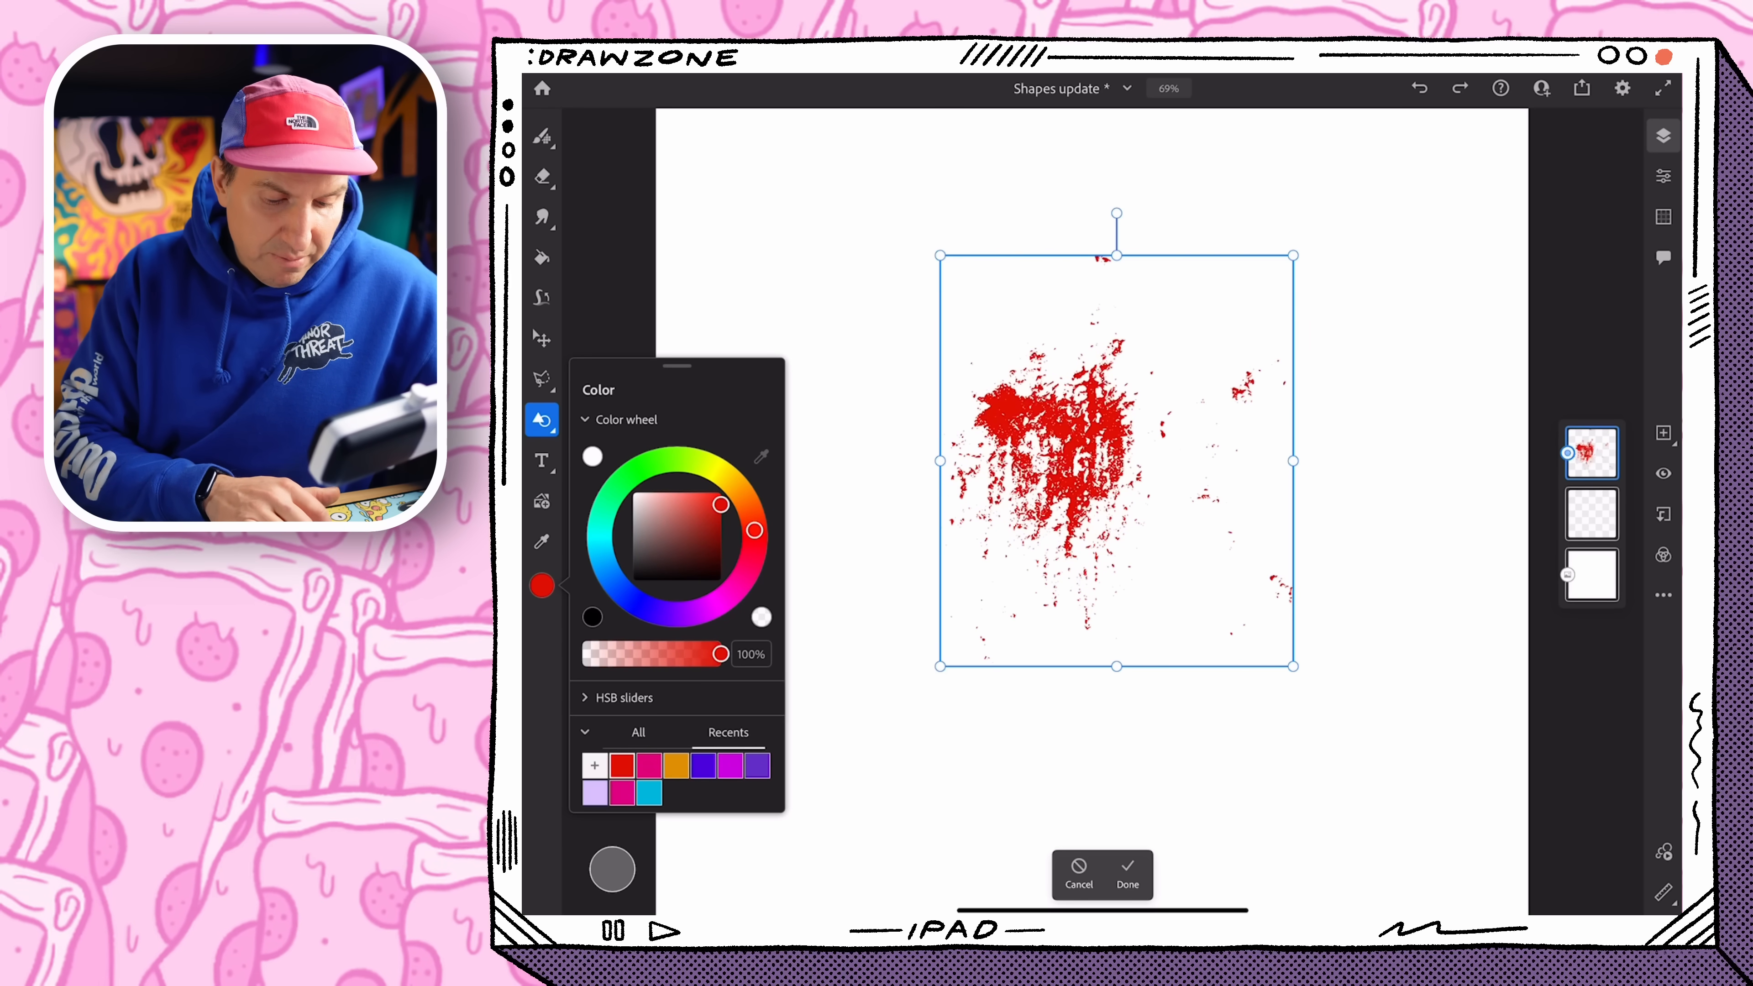
click(1126, 876)
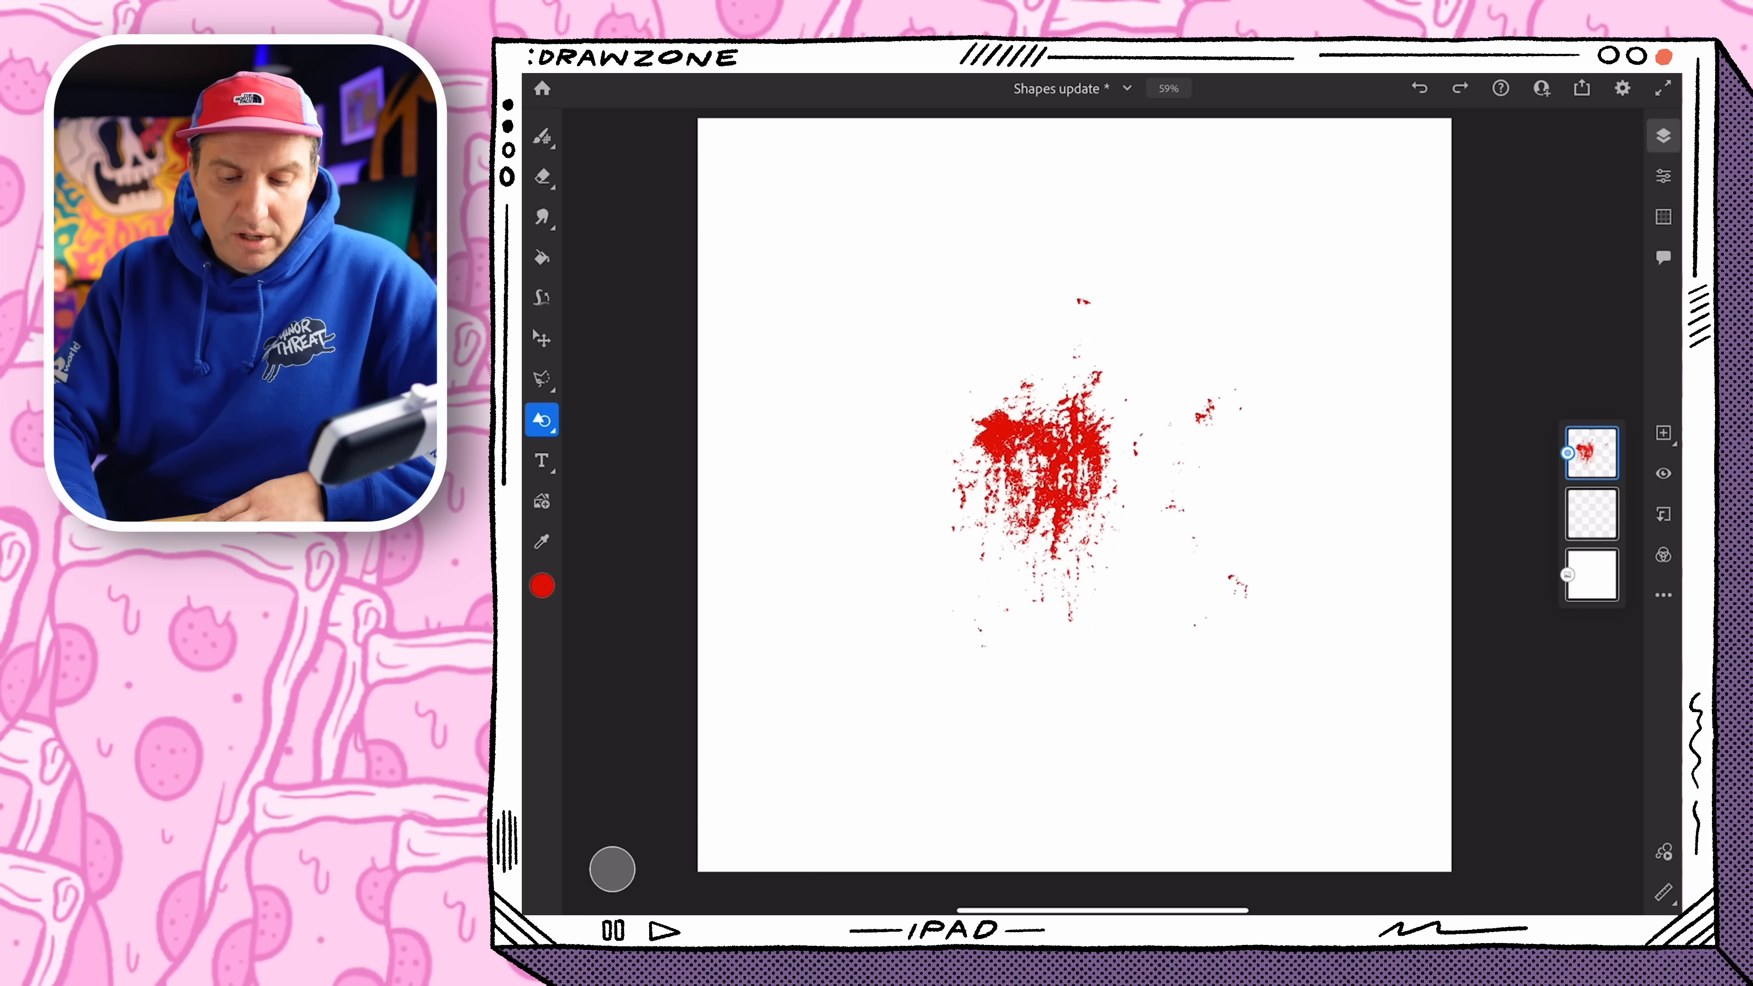
Hide the red texture layer and add a new layer for the white skull shape
click(1663, 482)
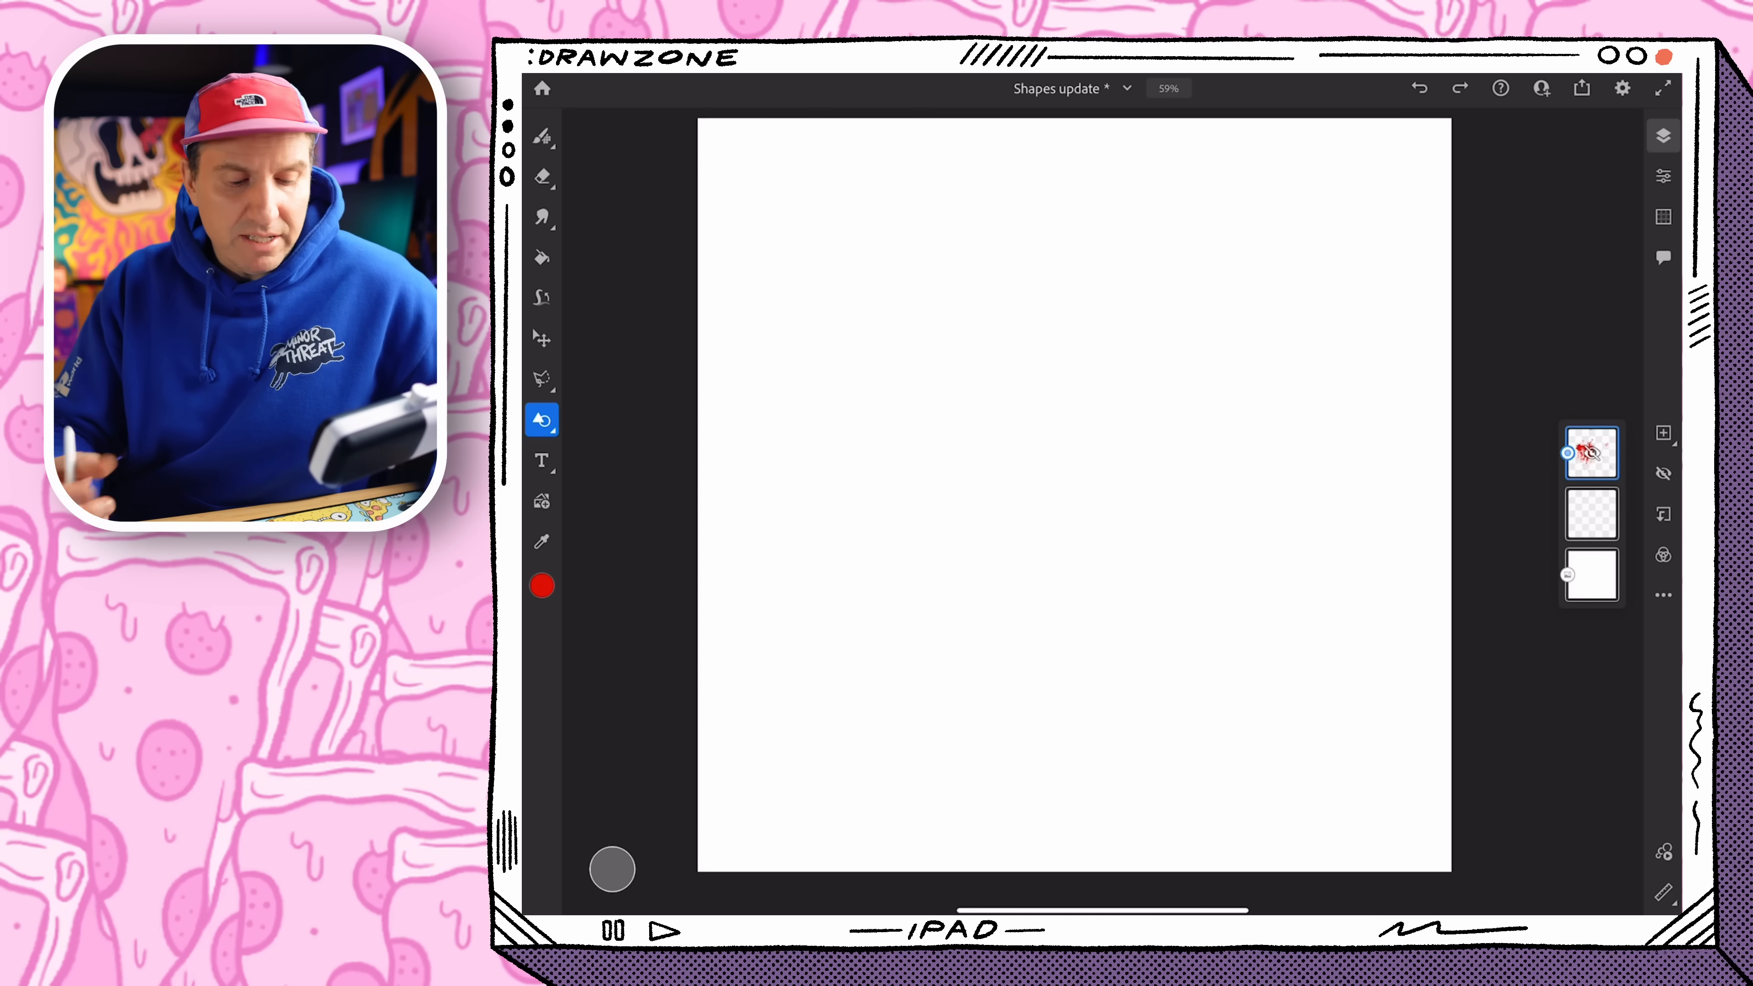
click(543, 419)
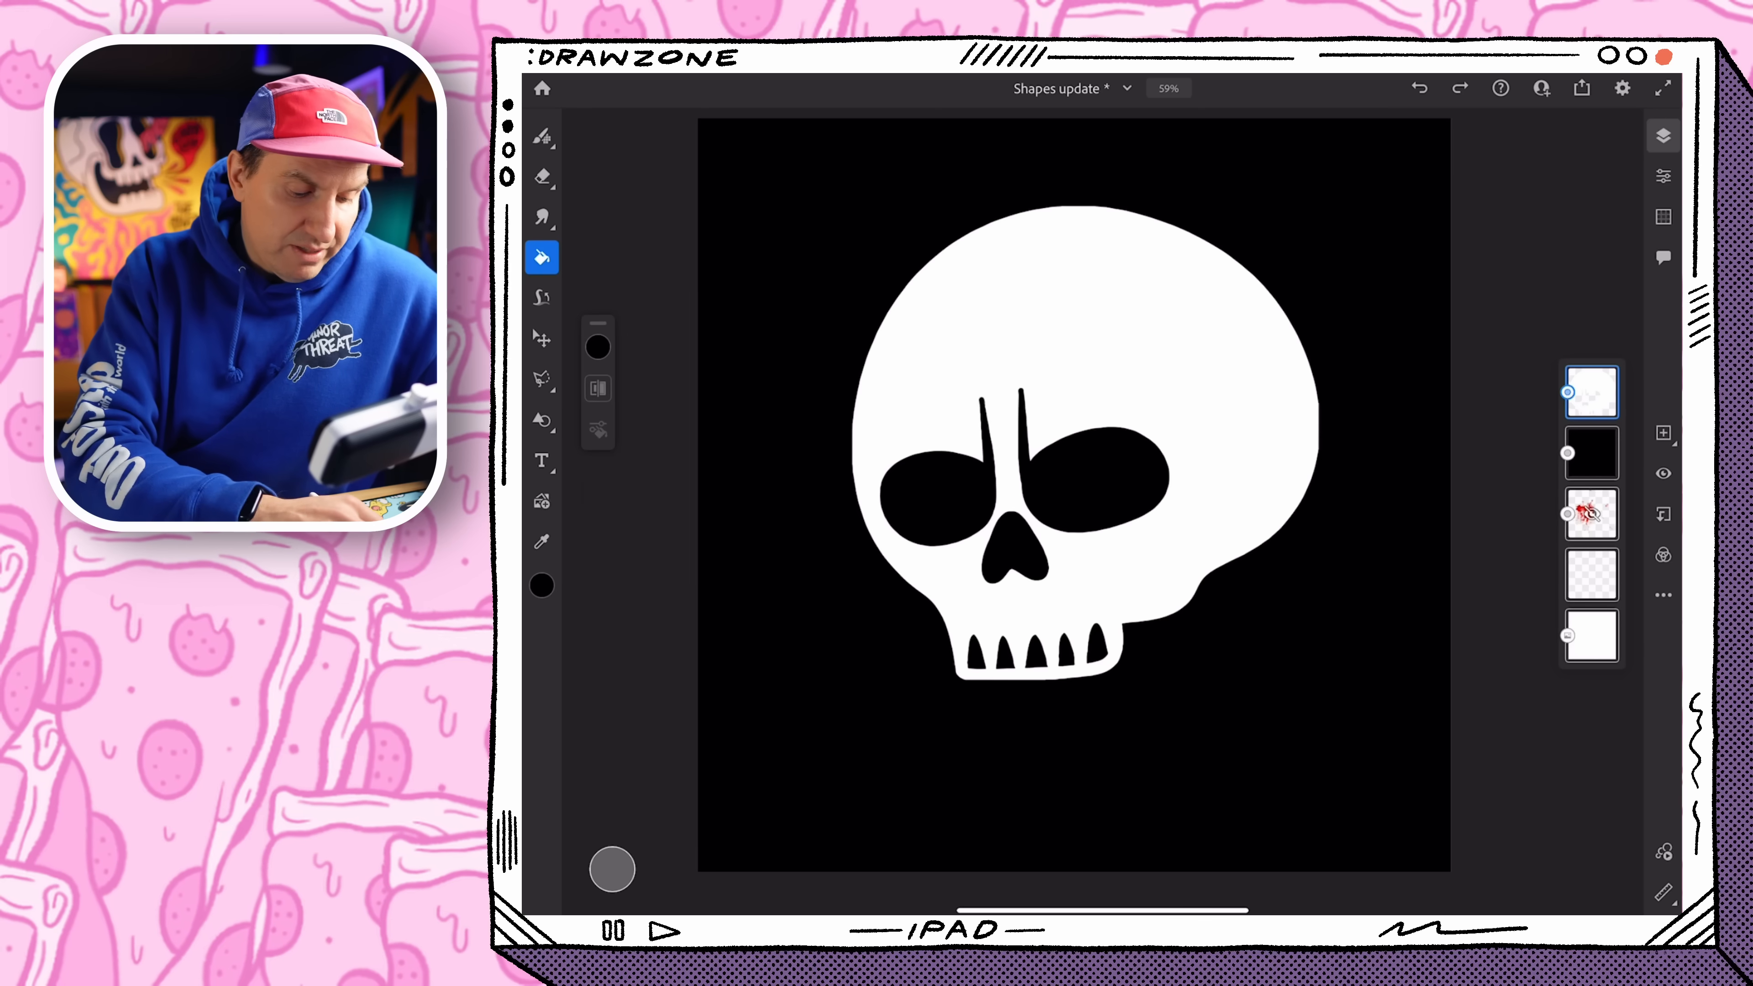
Place a black grit texture from Vector Texture 2 over the skull's right side and confirm it
click(542, 420)
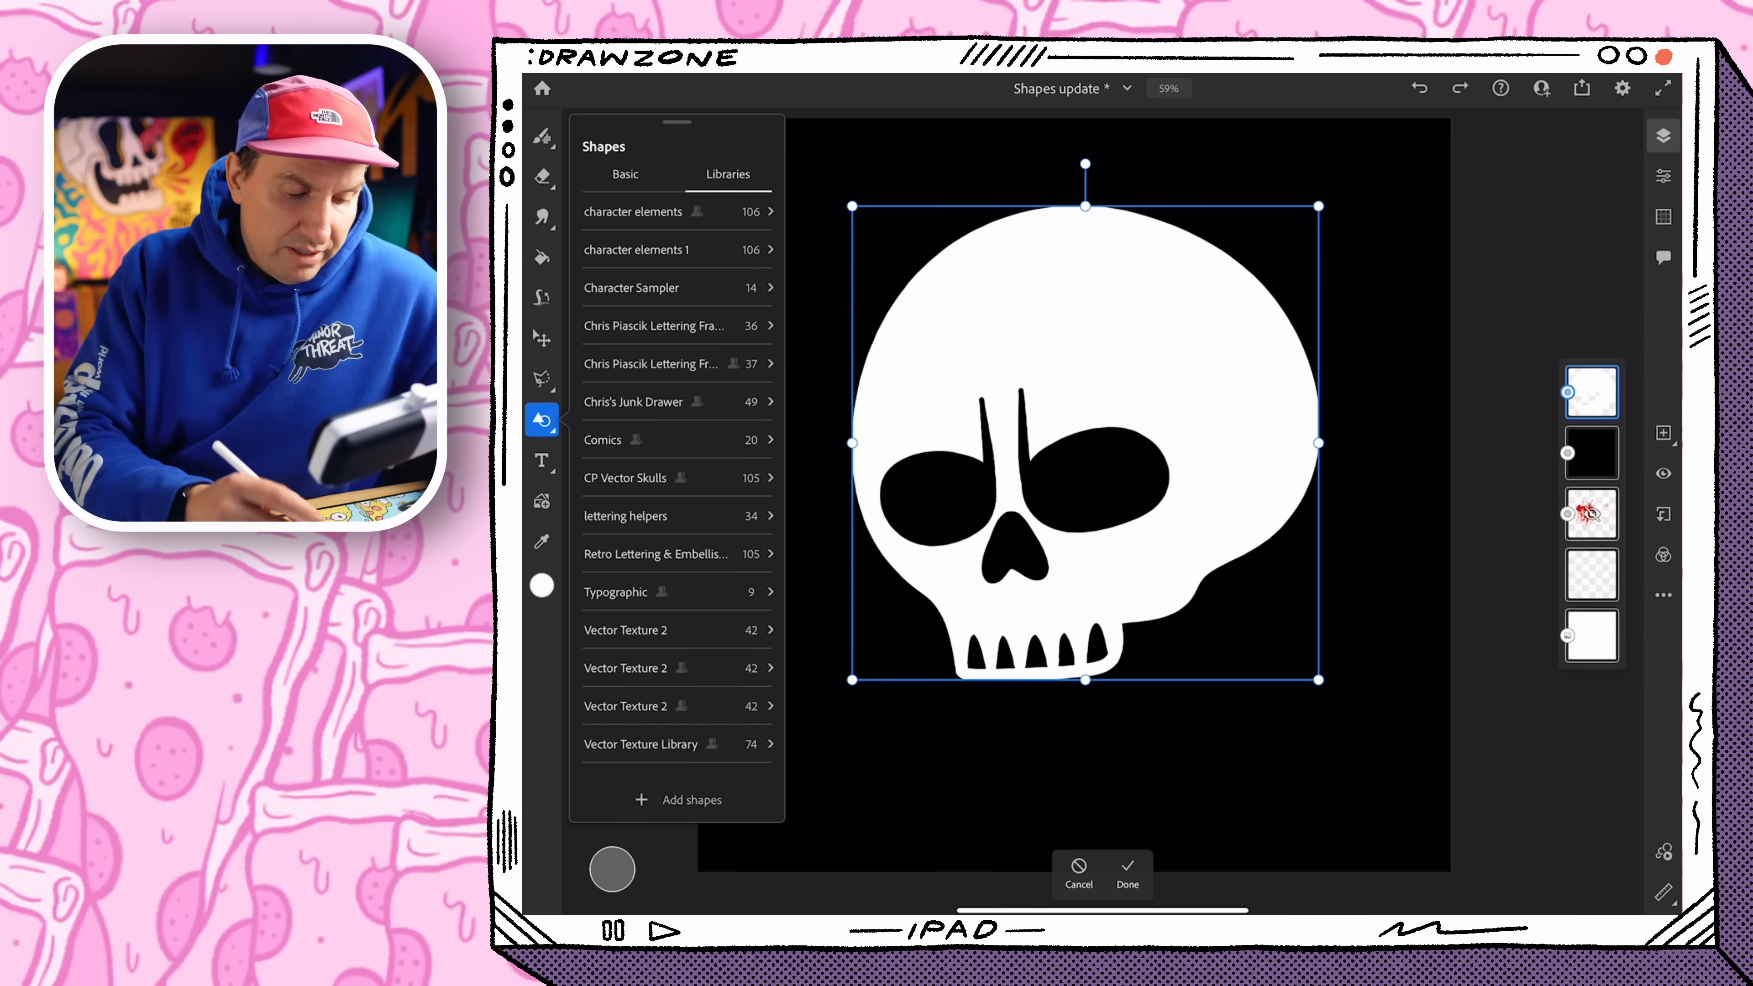
click(626, 667)
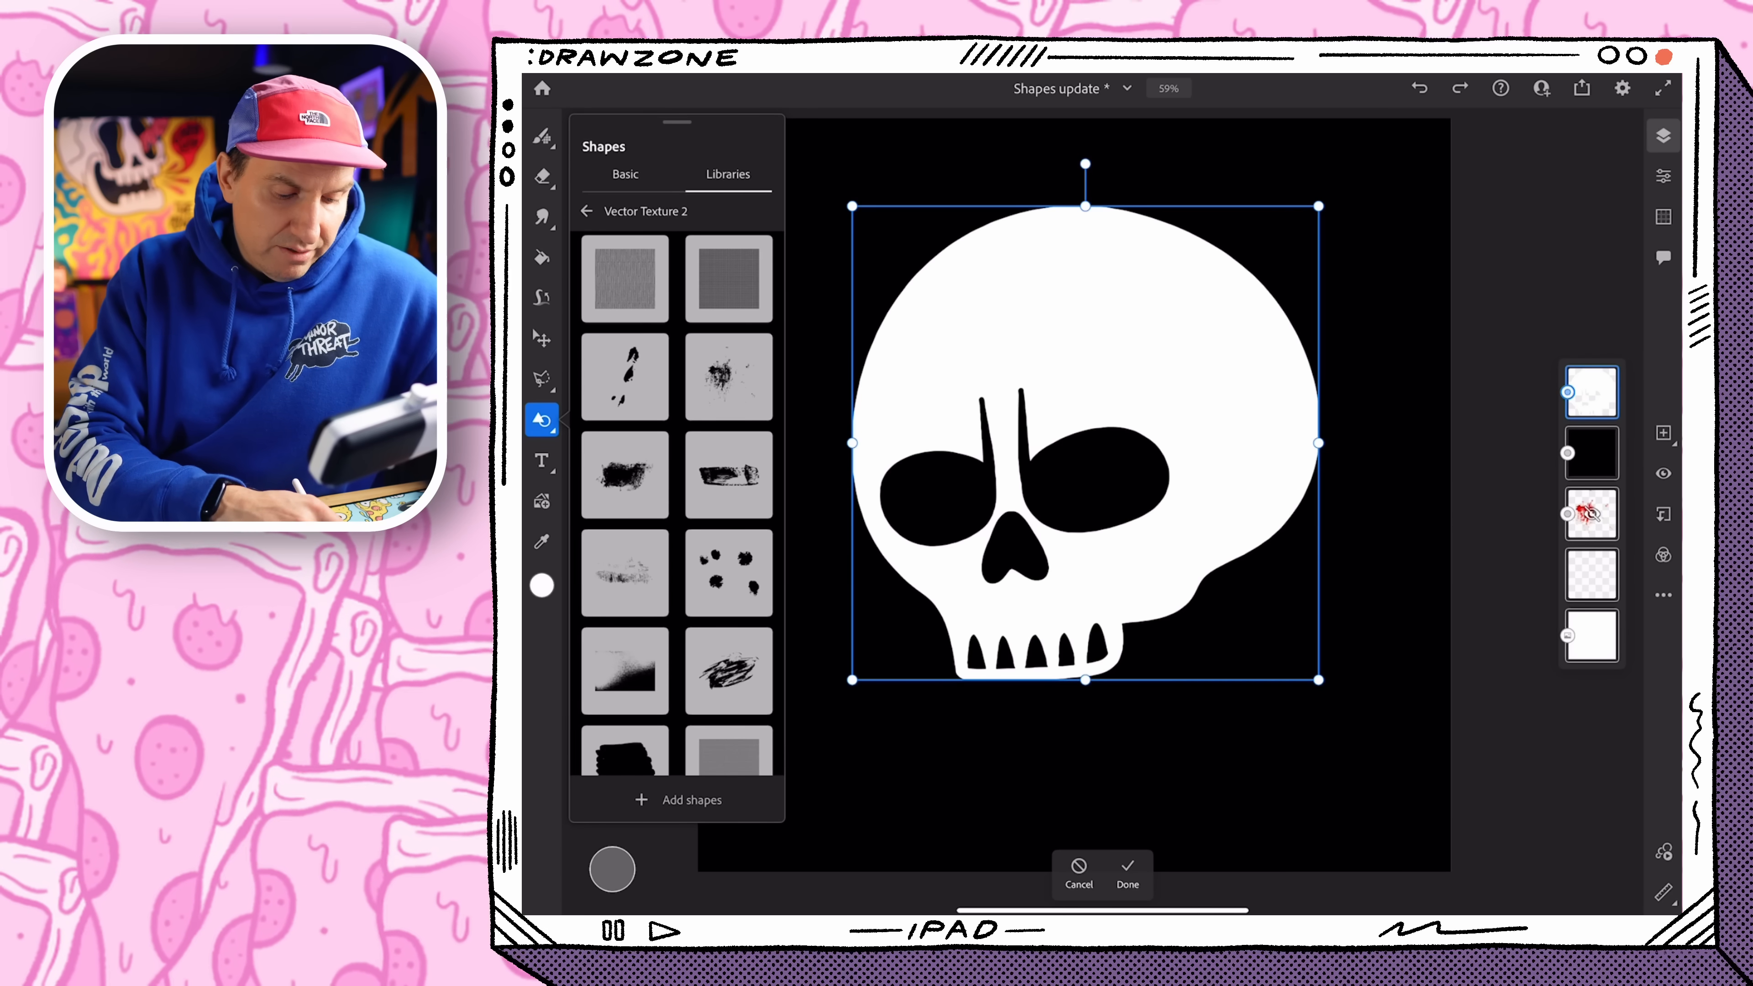
scroll(down, 3)
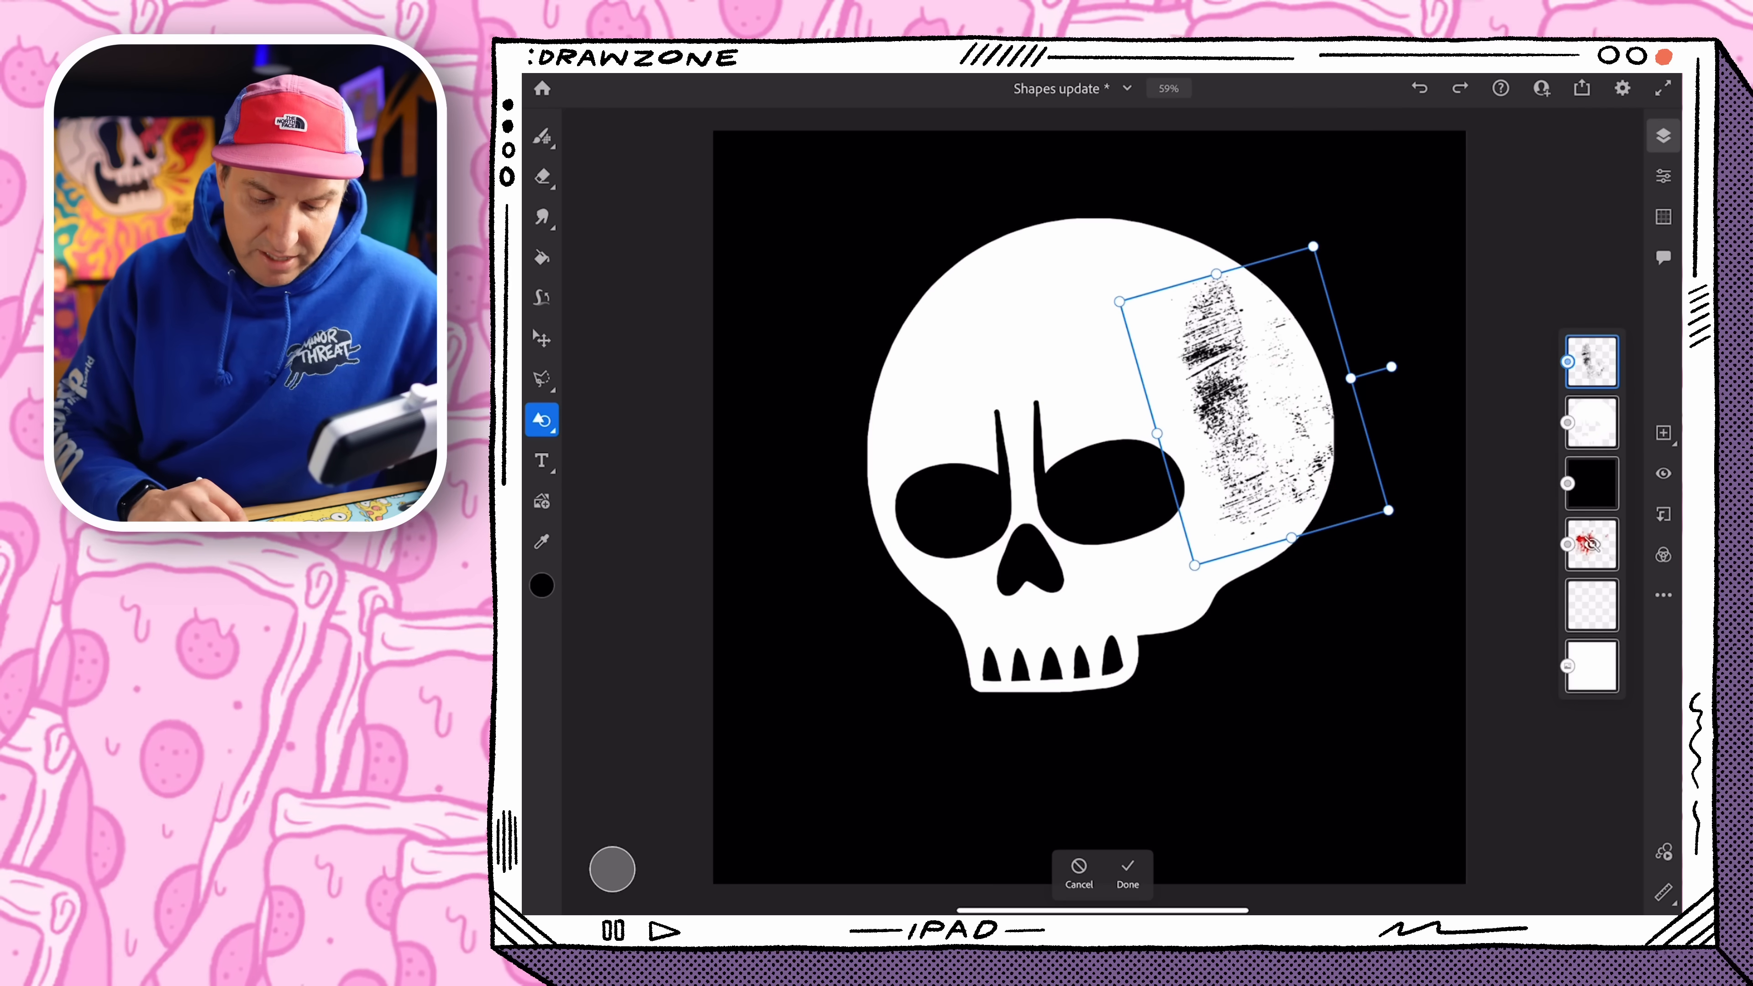
click(1127, 868)
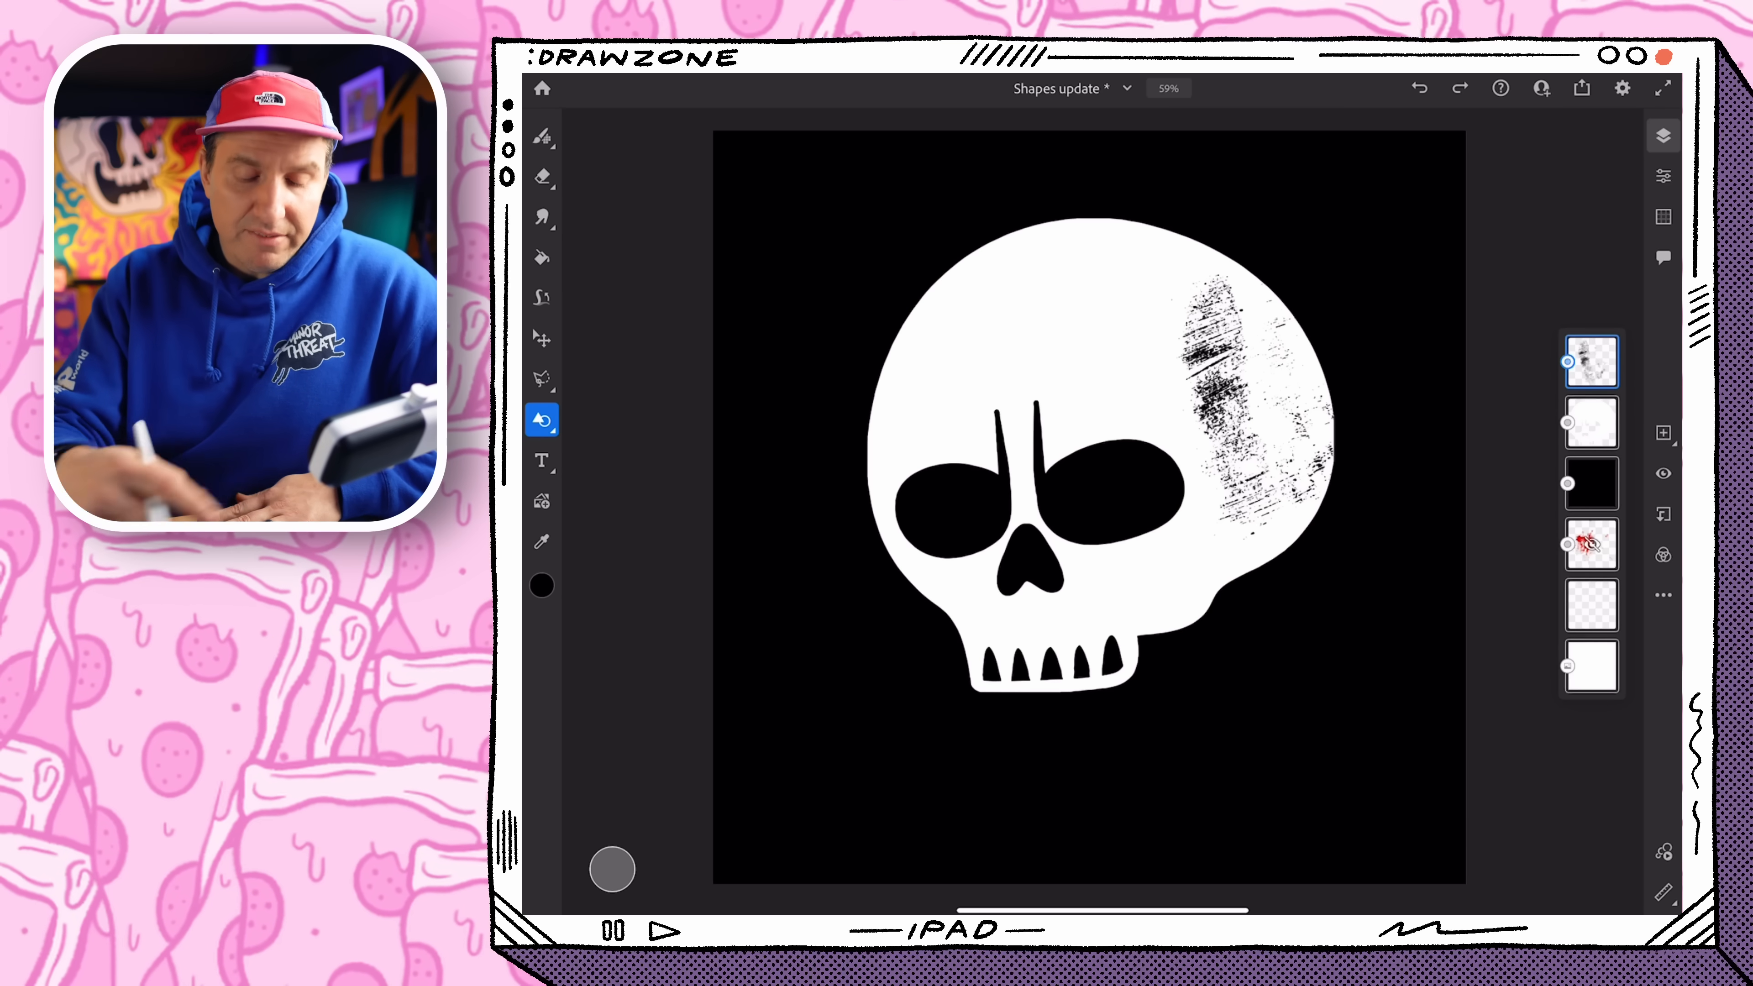
Load the grit texture layer as a selection and erase it from the white skull layer
click(1589, 359)
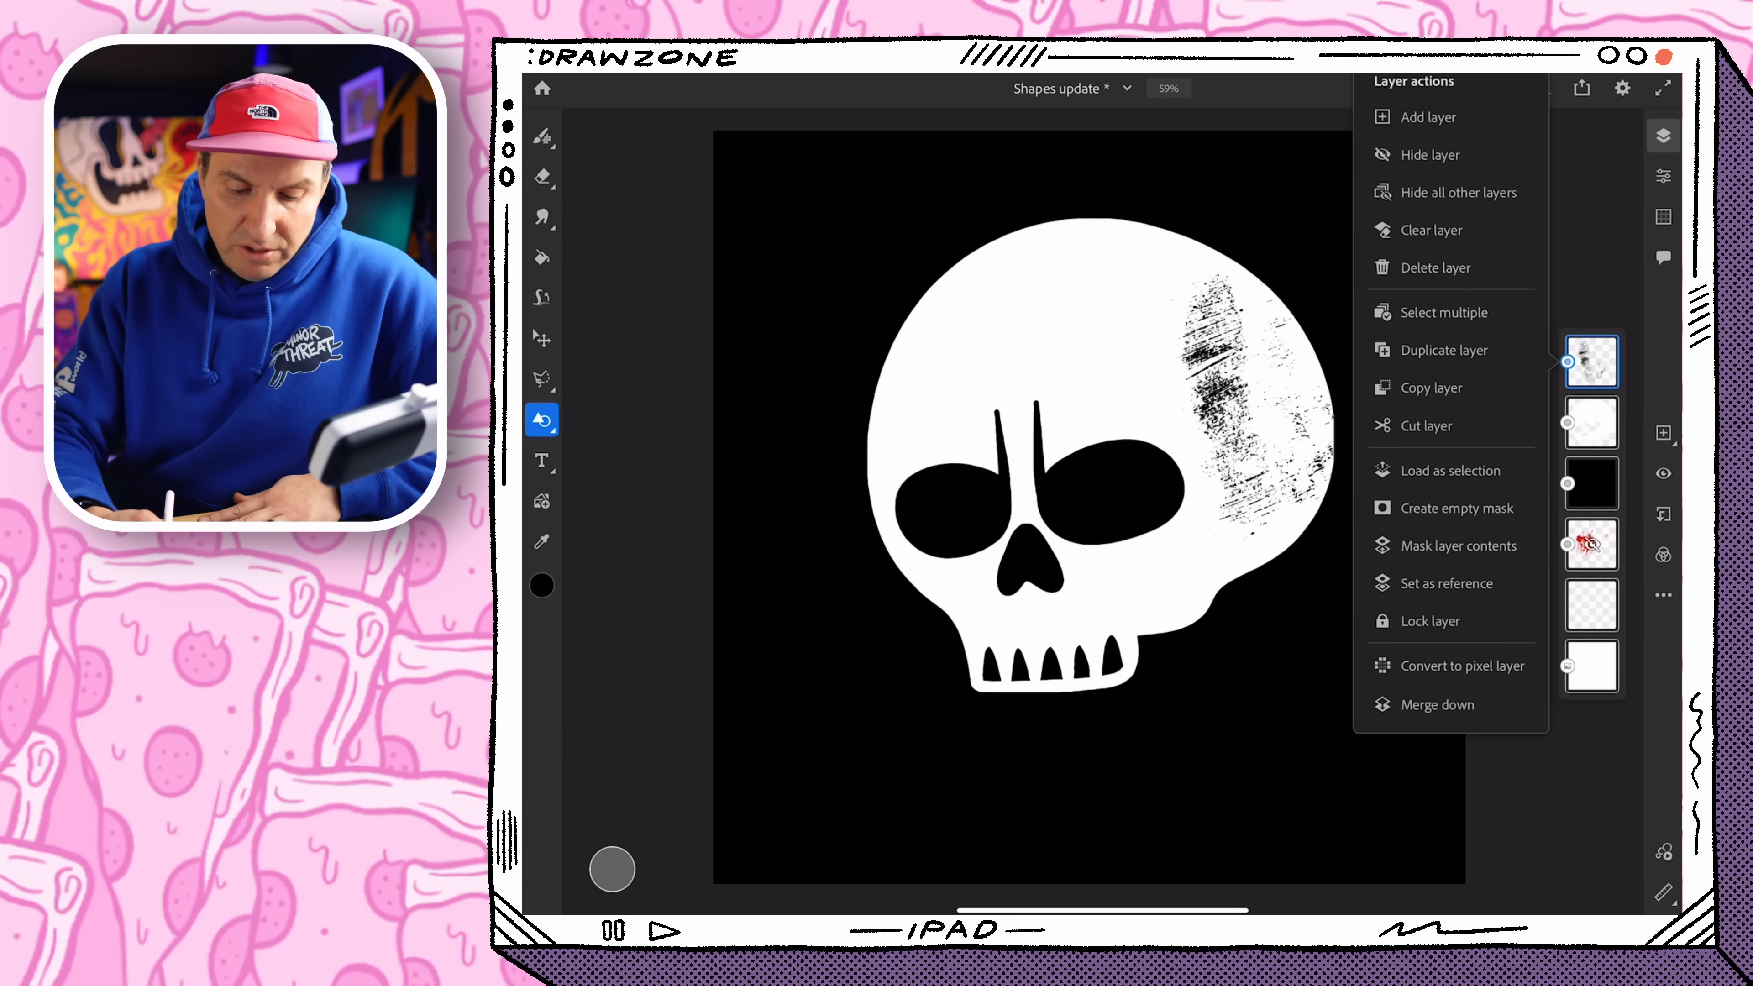
click(1451, 469)
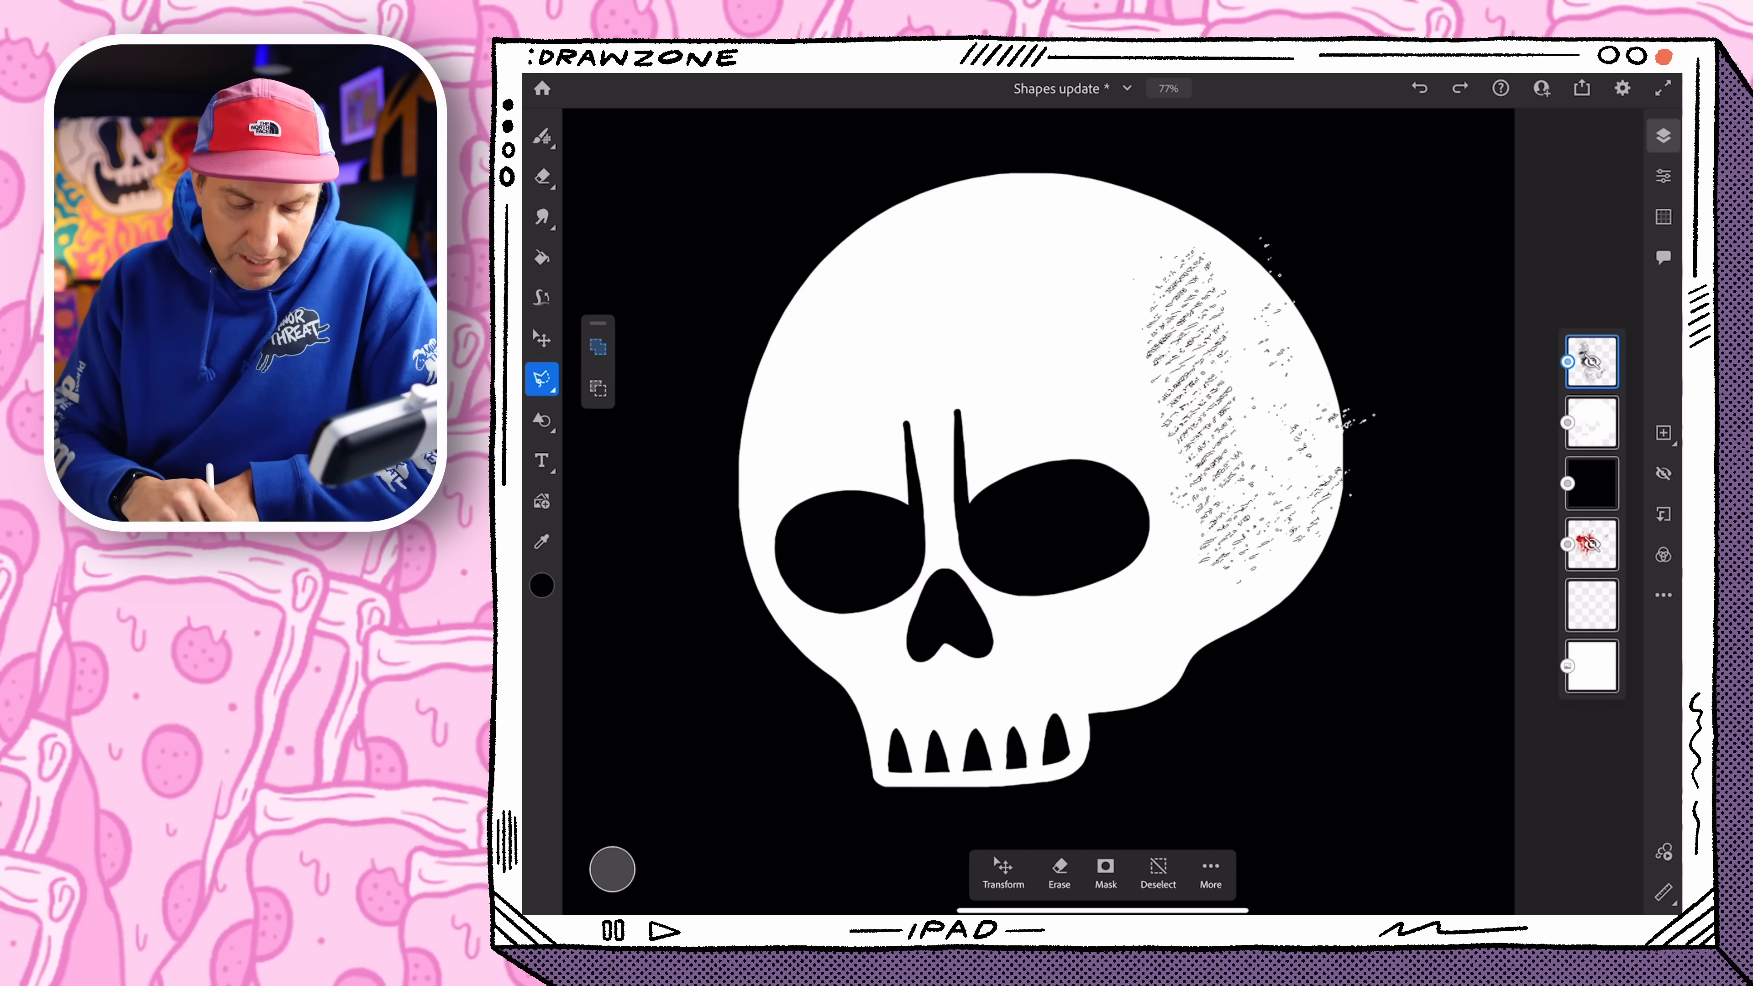
click(1589, 424)
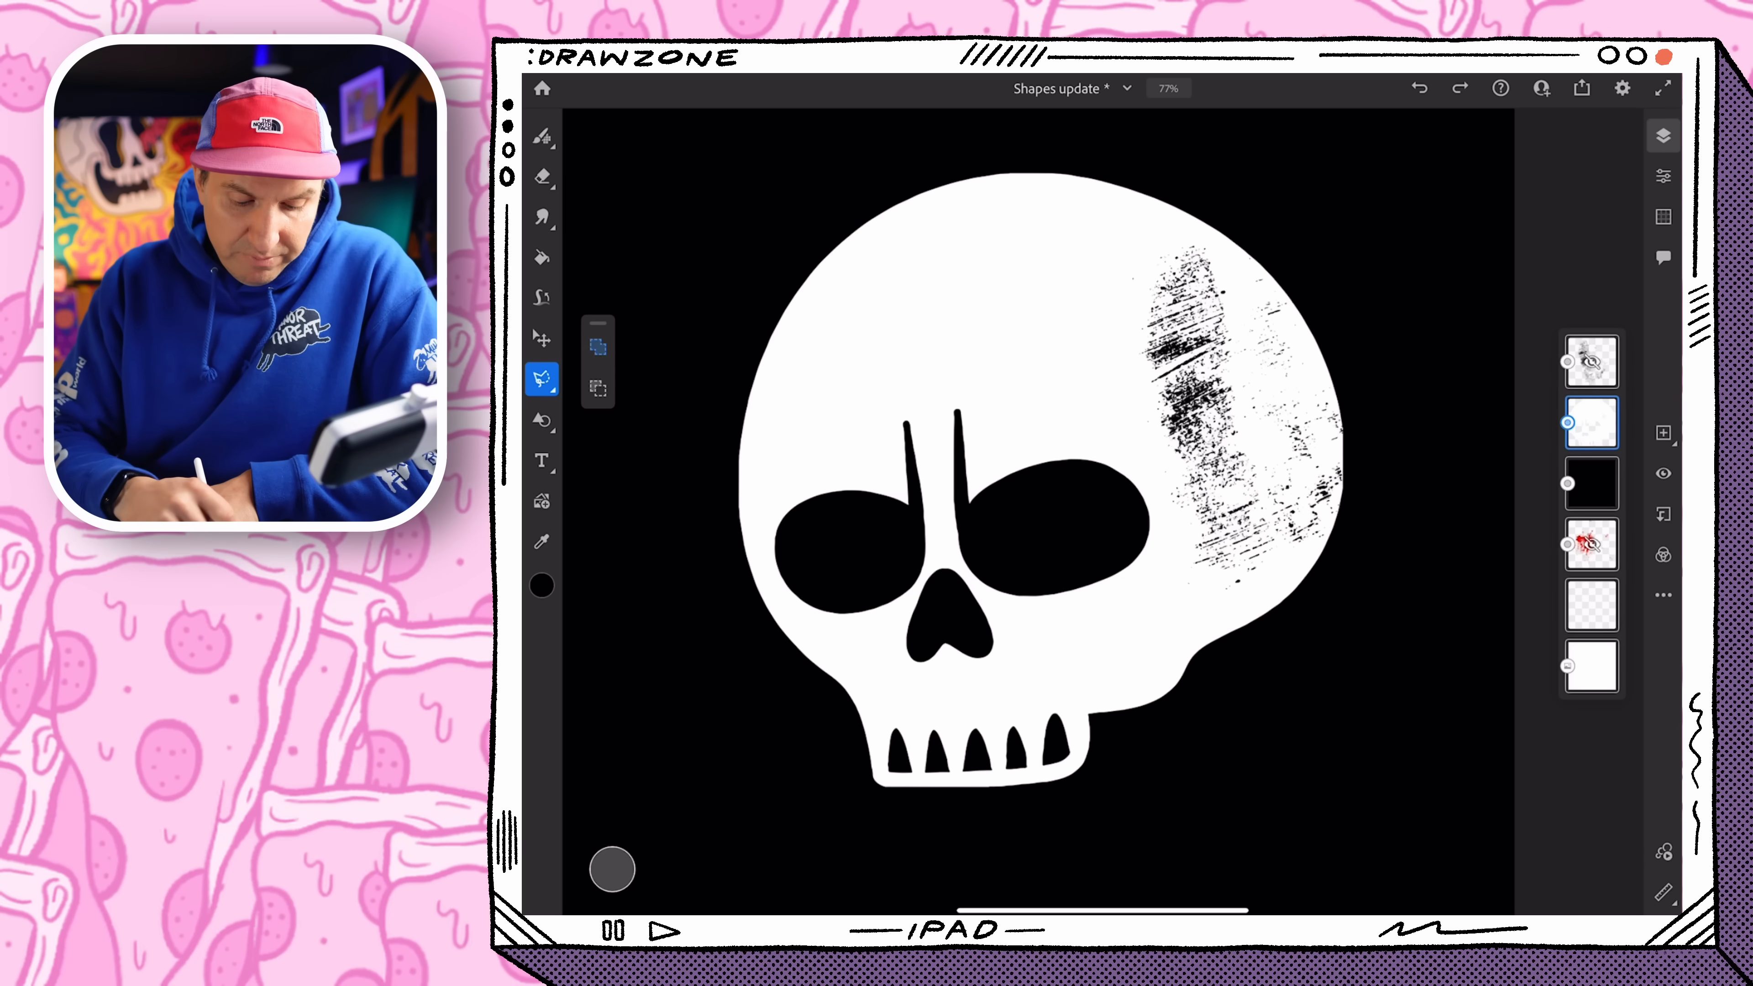
click(1589, 360)
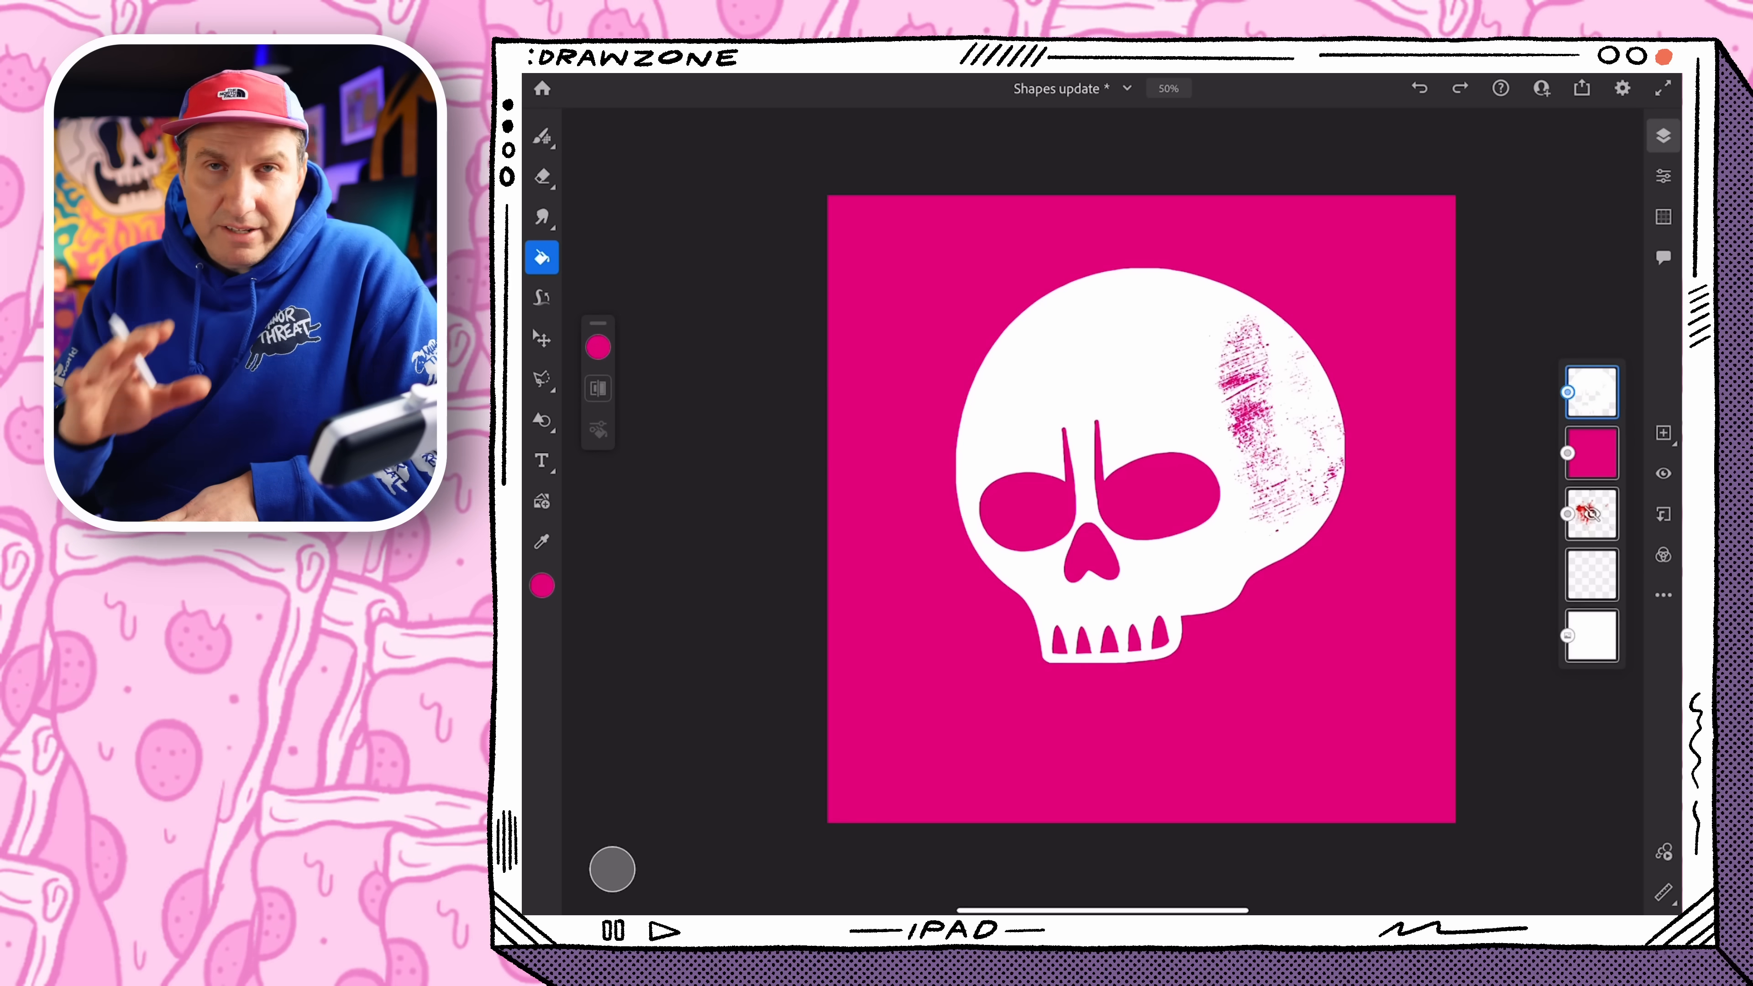
Reopen the Vector Texture 2 shape library above the magenta-backed skull
click(543, 422)
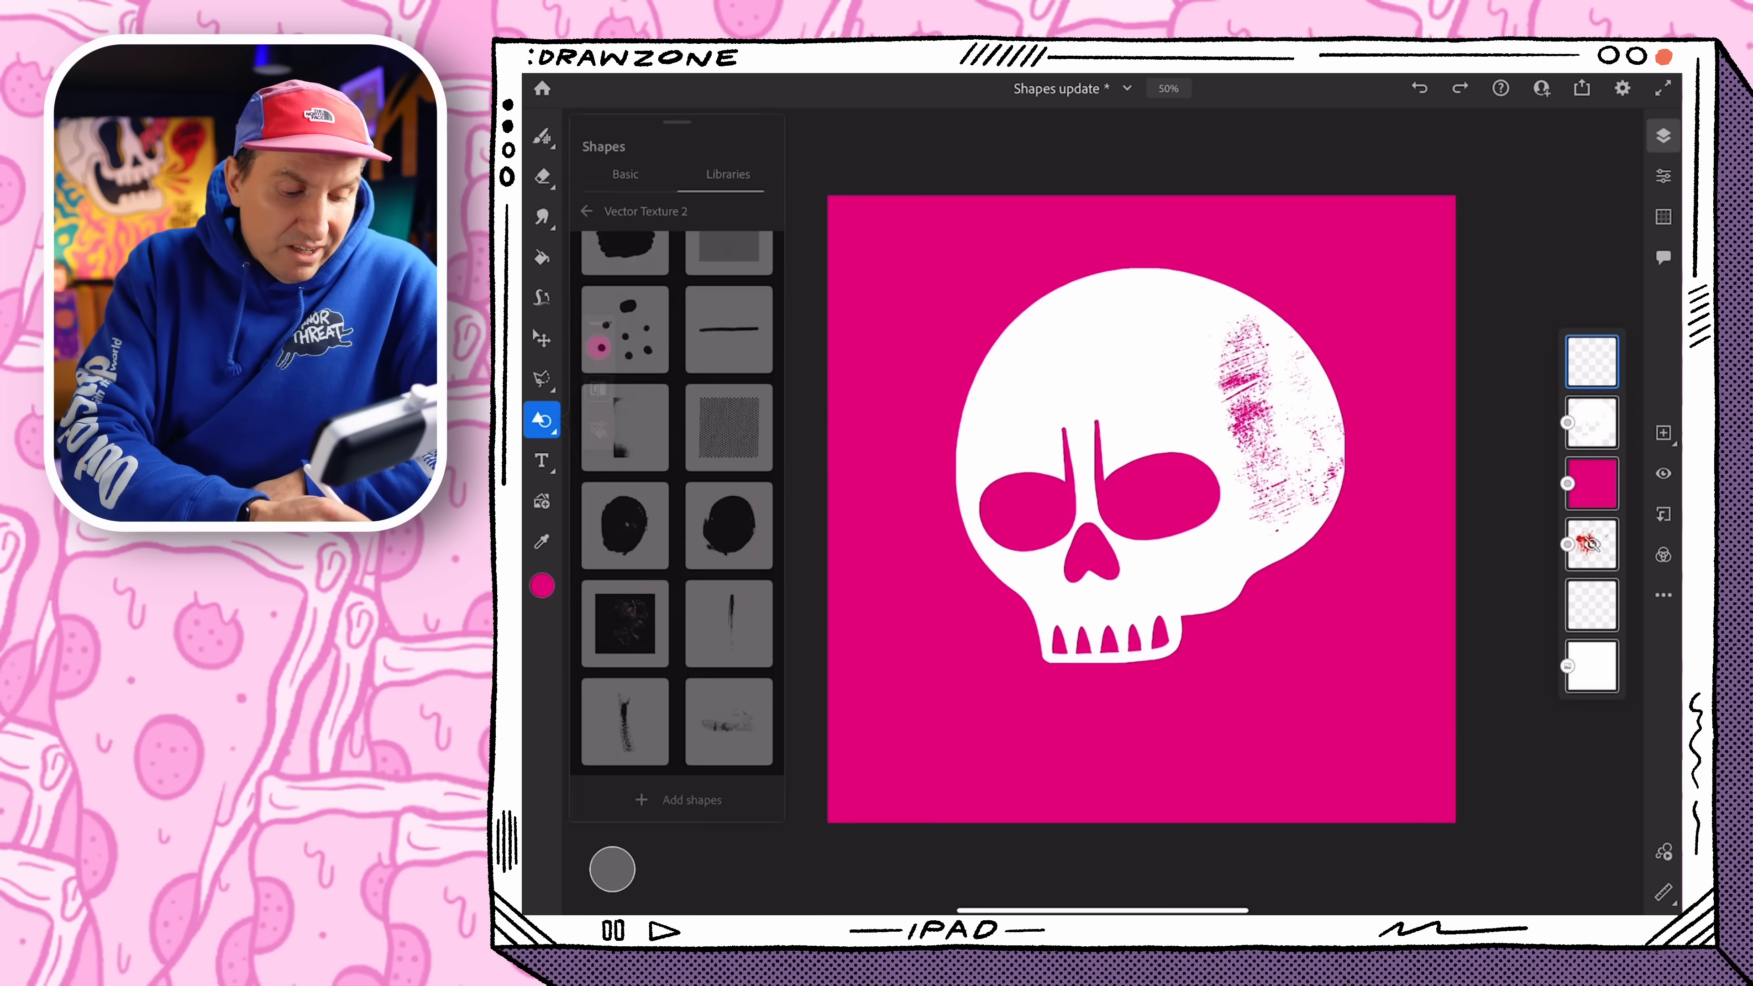